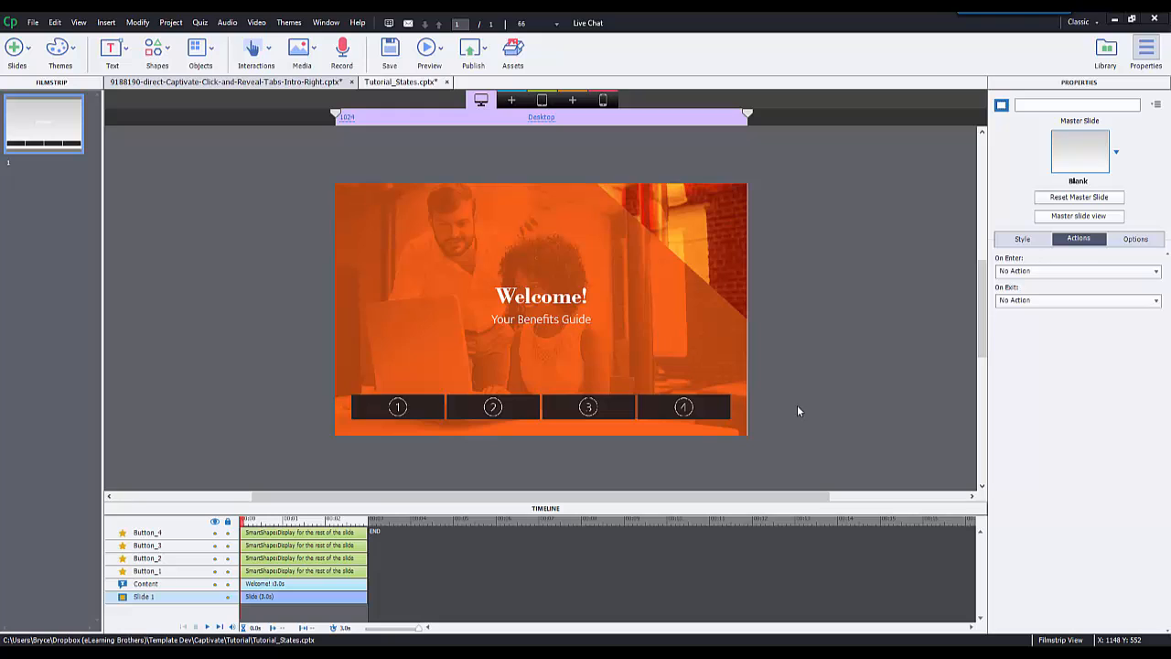
Select Button_1, the first numbered tab button, to view its object states
{"action": "left_click", "coordinate": [397, 406]}
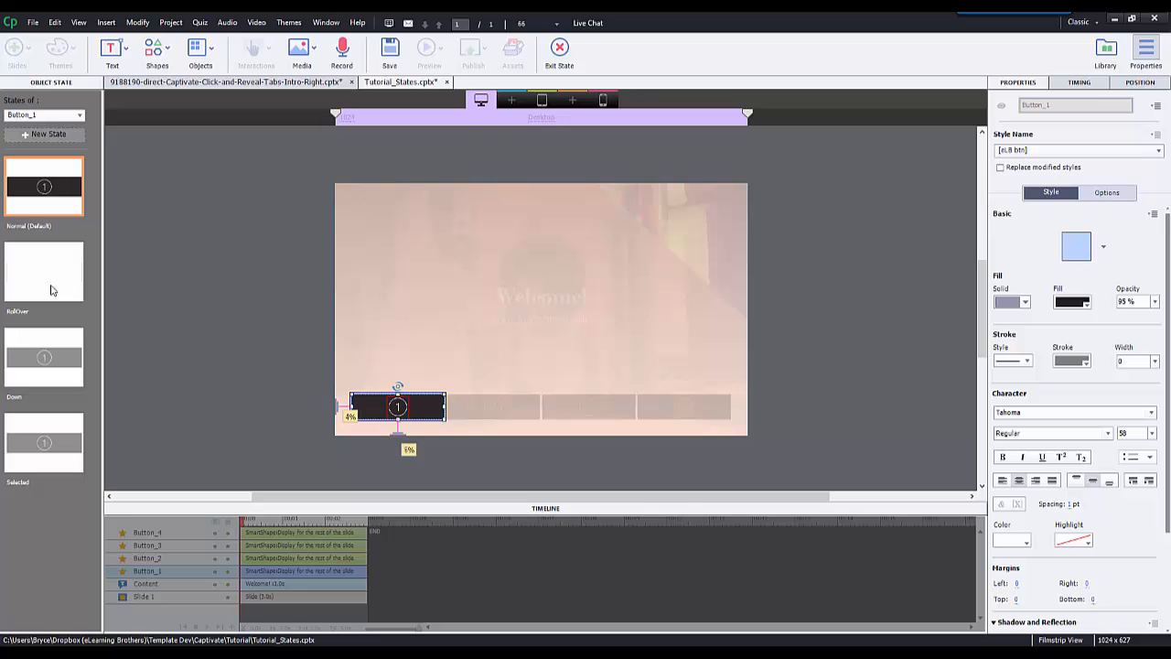
{"action": "mouse_move", "coordinate": [51, 271]}
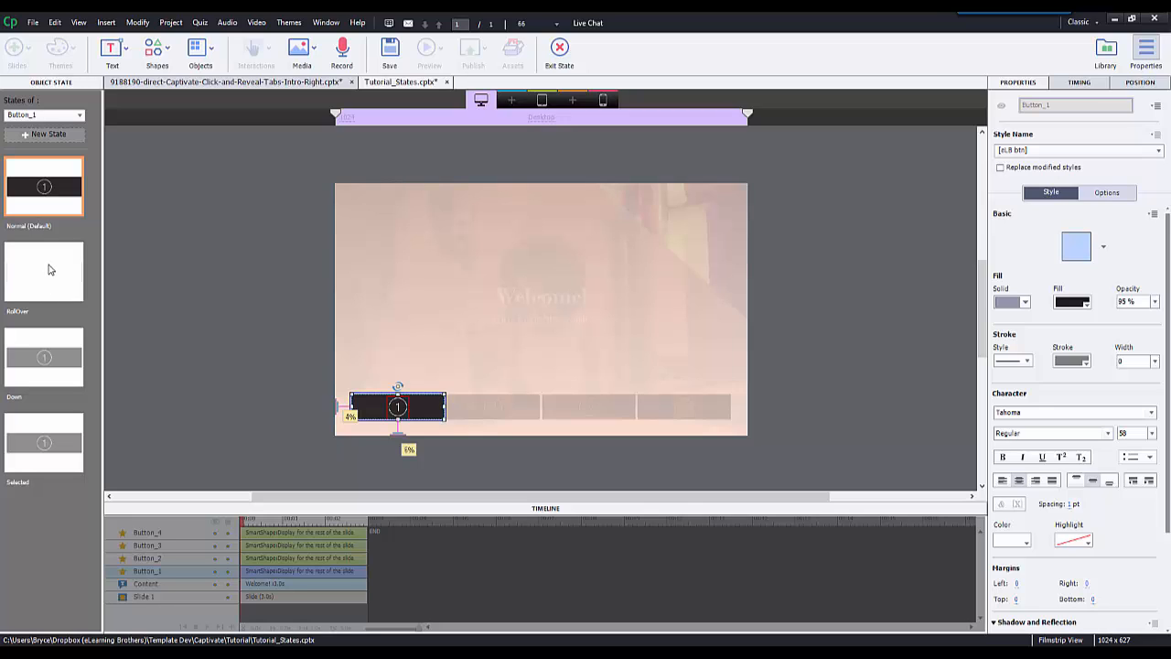
{"action": "mouse_move", "coordinate": [527, 447]}
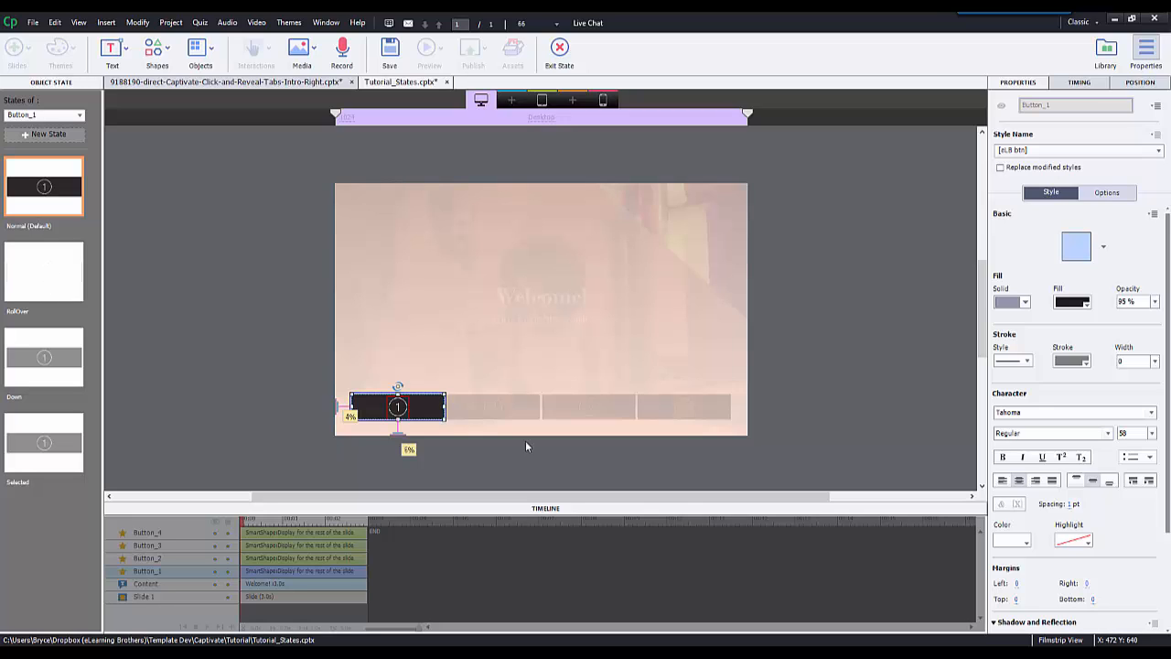
{"action": "mouse_move", "coordinate": [562, 448]}
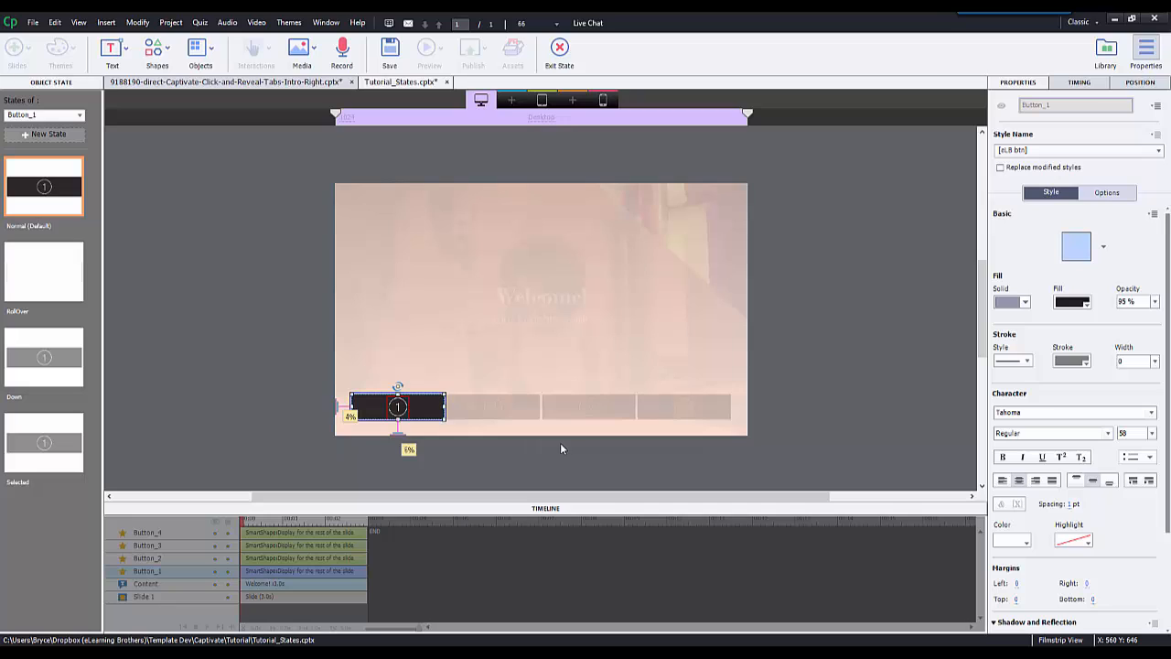
{"action": "mouse_move", "coordinate": [44, 135]}
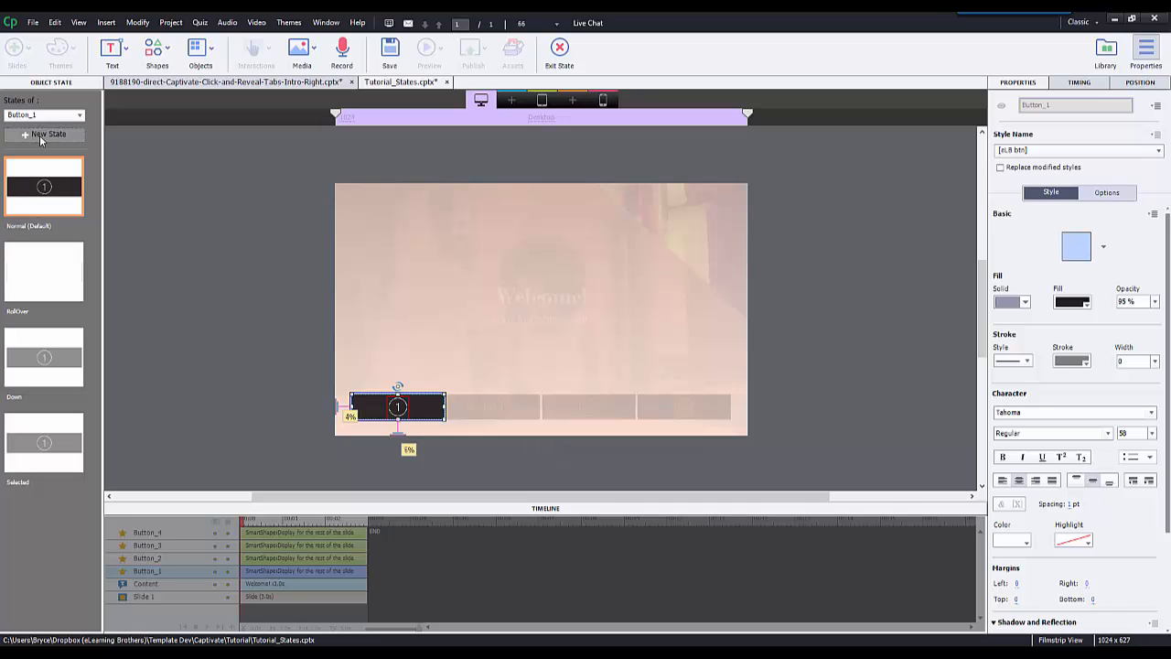
{"action": "left_click", "coordinate": [47, 134]}
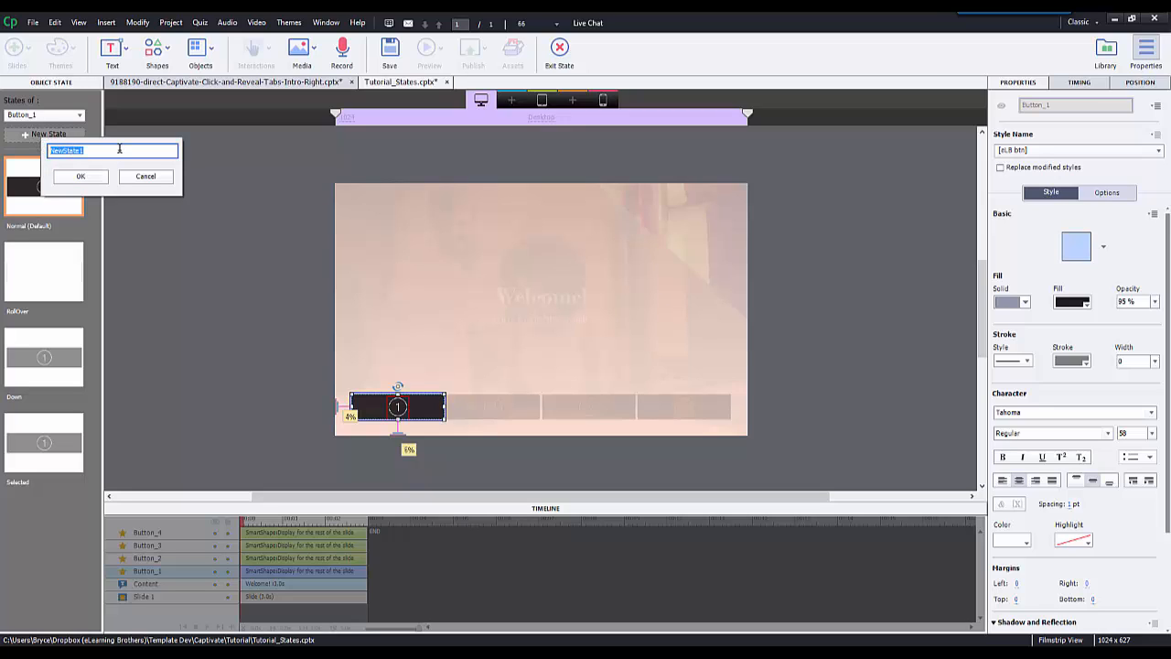
{"action": "type", "text": "vi"}
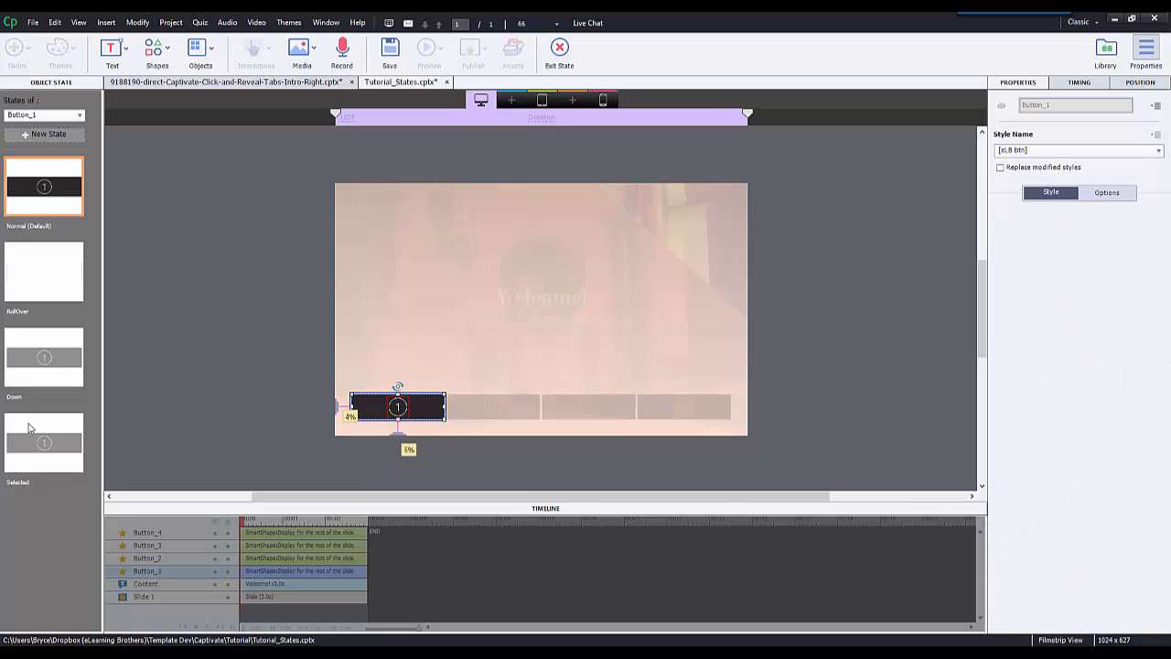
Review the button's Selected and Down states, then exit state editing back to the slide
{"action": "left_click", "coordinate": [44, 444]}
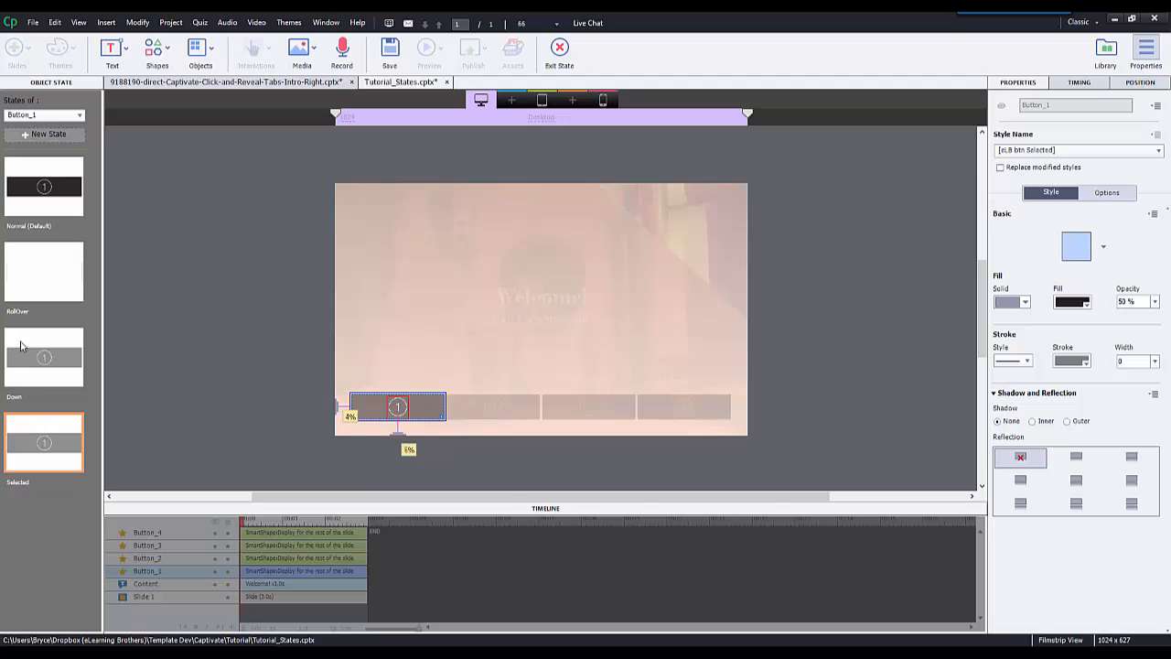
{"action": "left_click", "coordinate": [44, 366]}
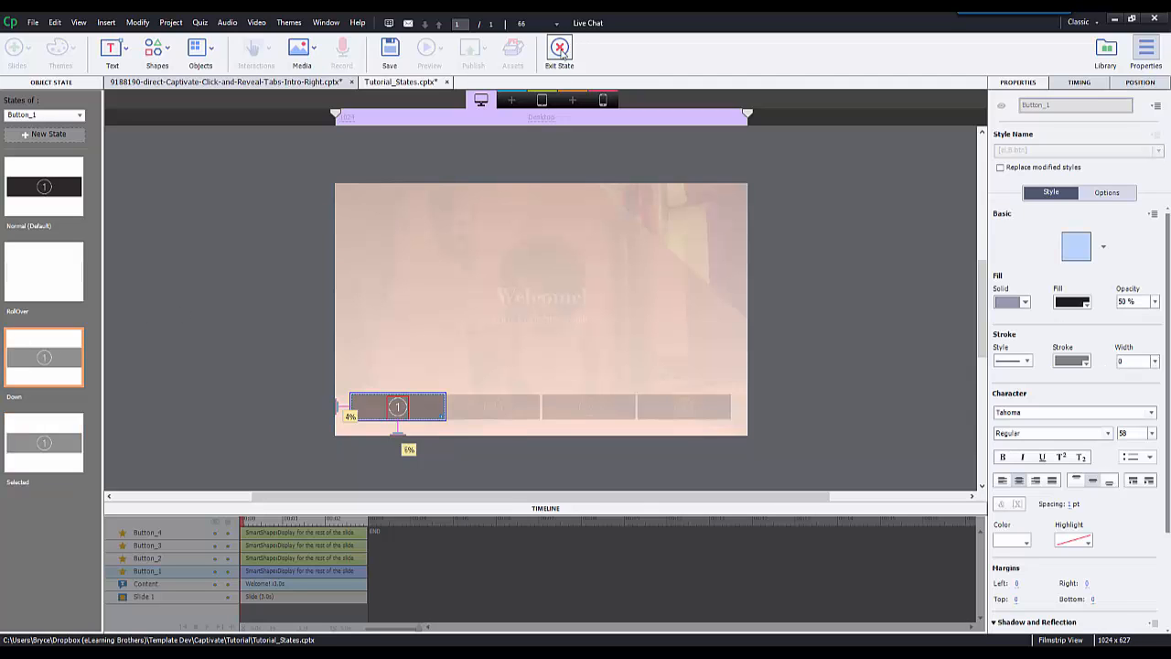
{"action": "left_click", "coordinate": [558, 48]}
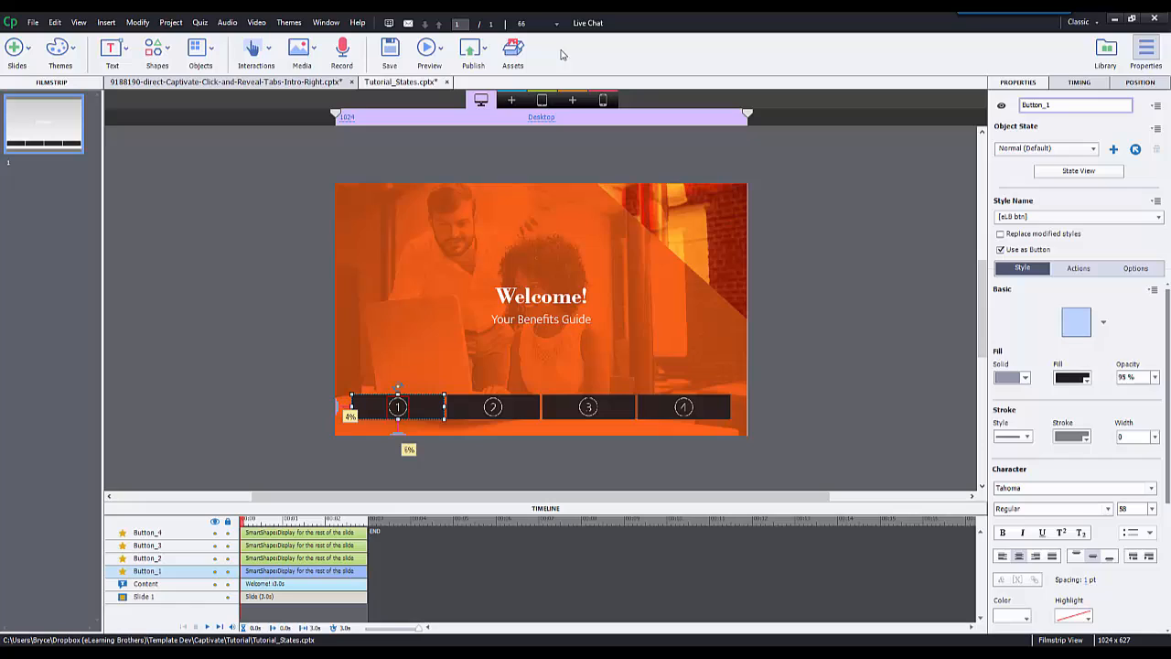
{"action": "mouse_move", "coordinate": [552, 297]}
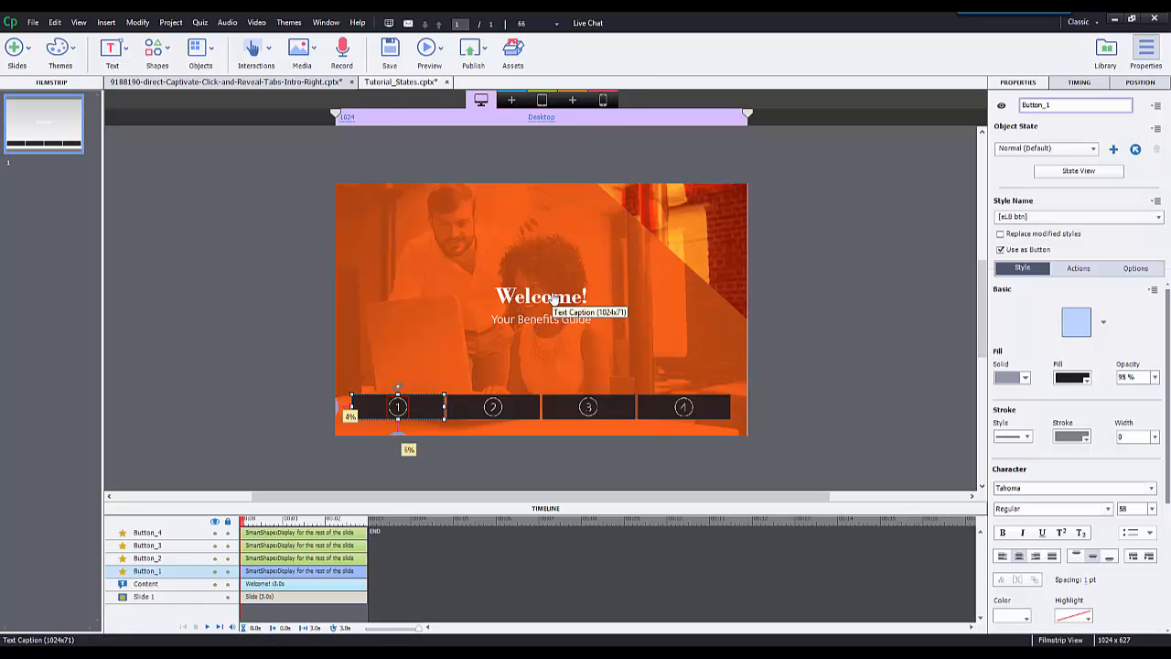
{"action": "mouse_move", "coordinate": [548, 300]}
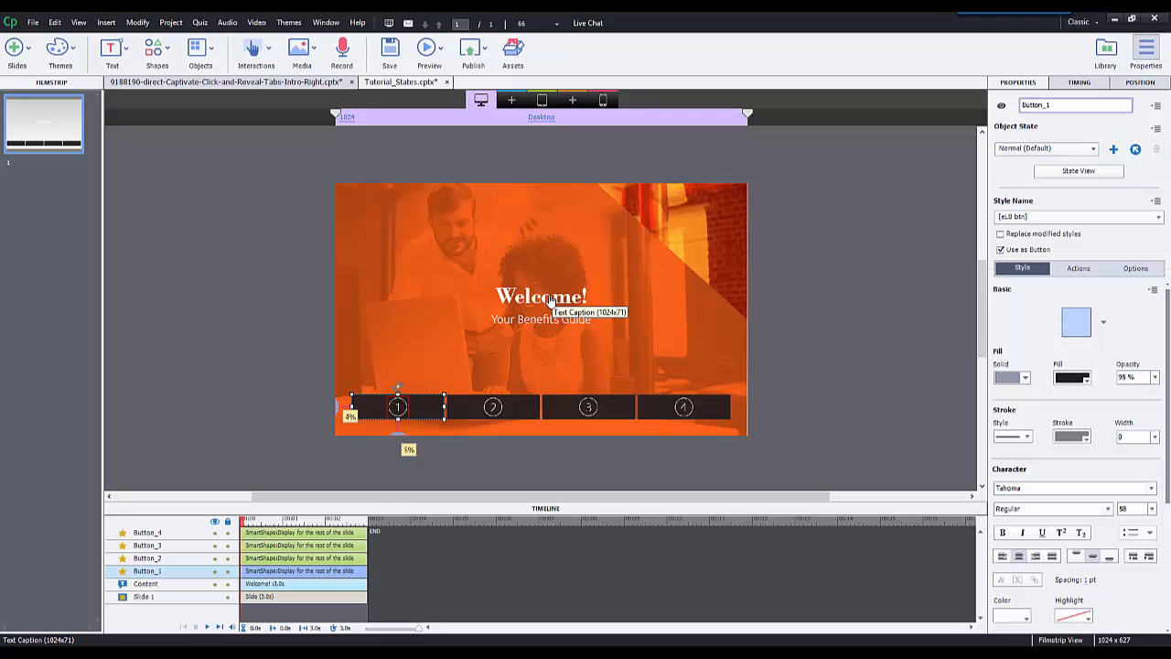
{"action": "mouse_move", "coordinate": [623, 363]}
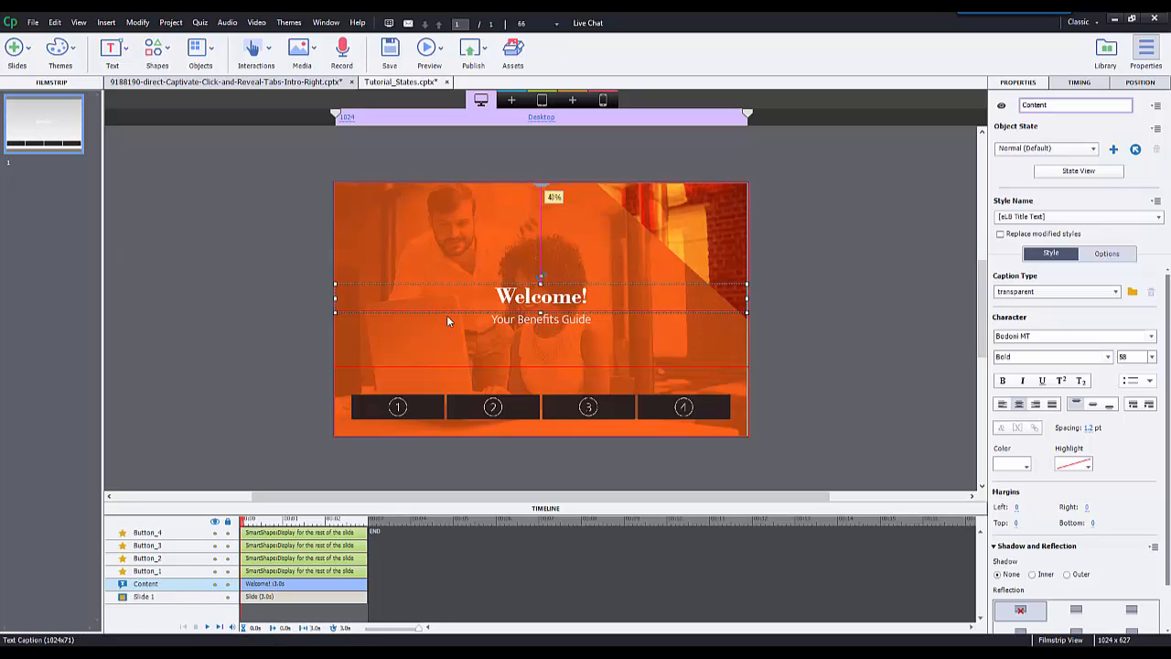
{"action": "mouse_move", "coordinate": [542, 304]}
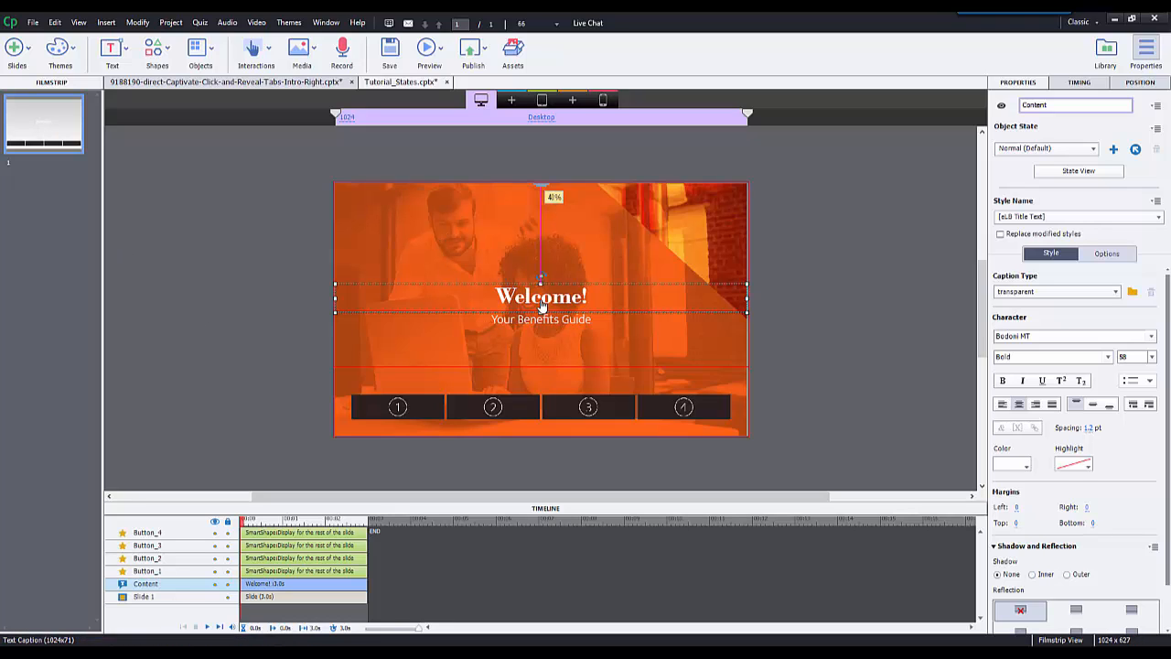
{"action": "mouse_move", "coordinate": [542, 308]}
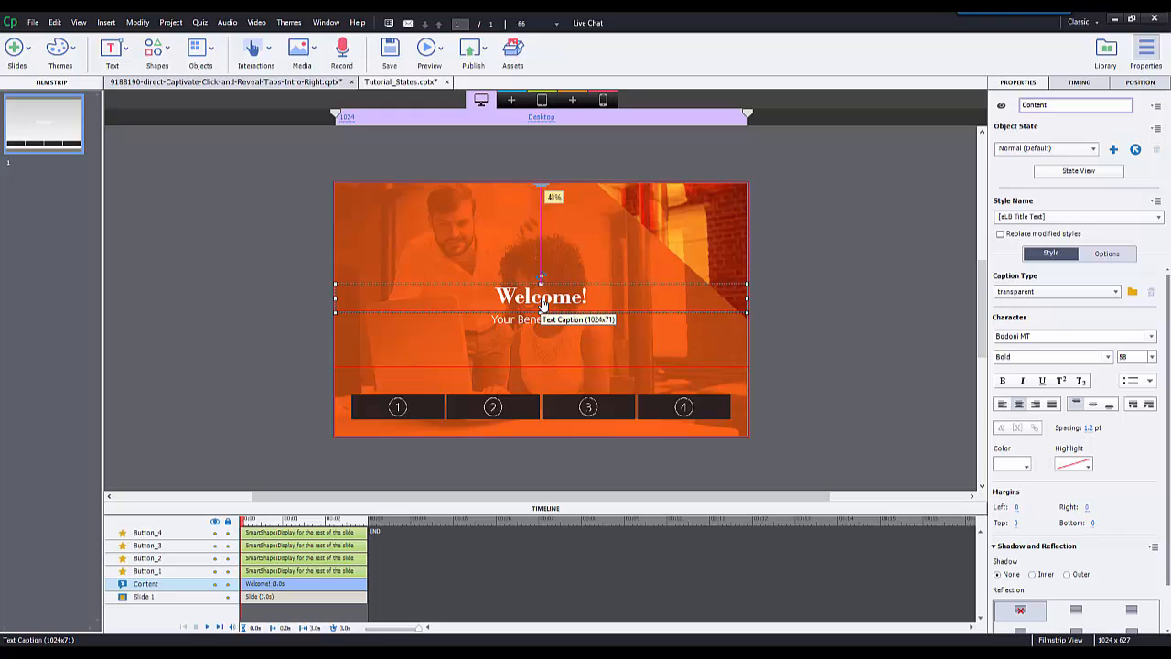
{"action": "left_click", "coordinate": [1078, 172]}
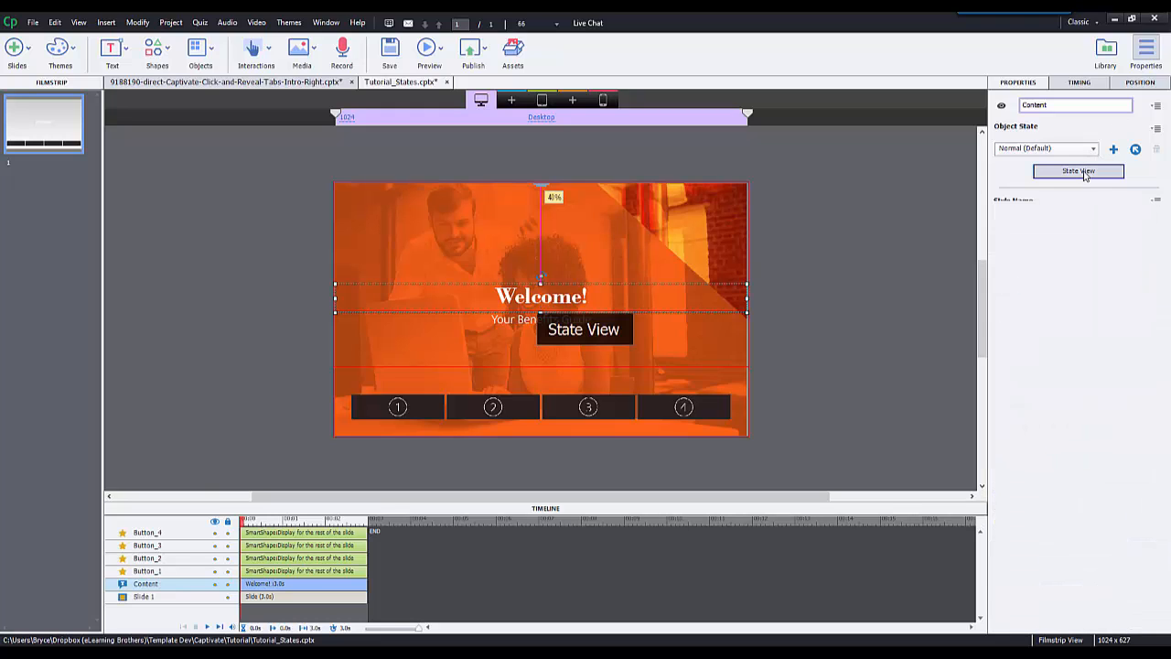
{"action": "left_click", "coordinate": [1076, 172]}
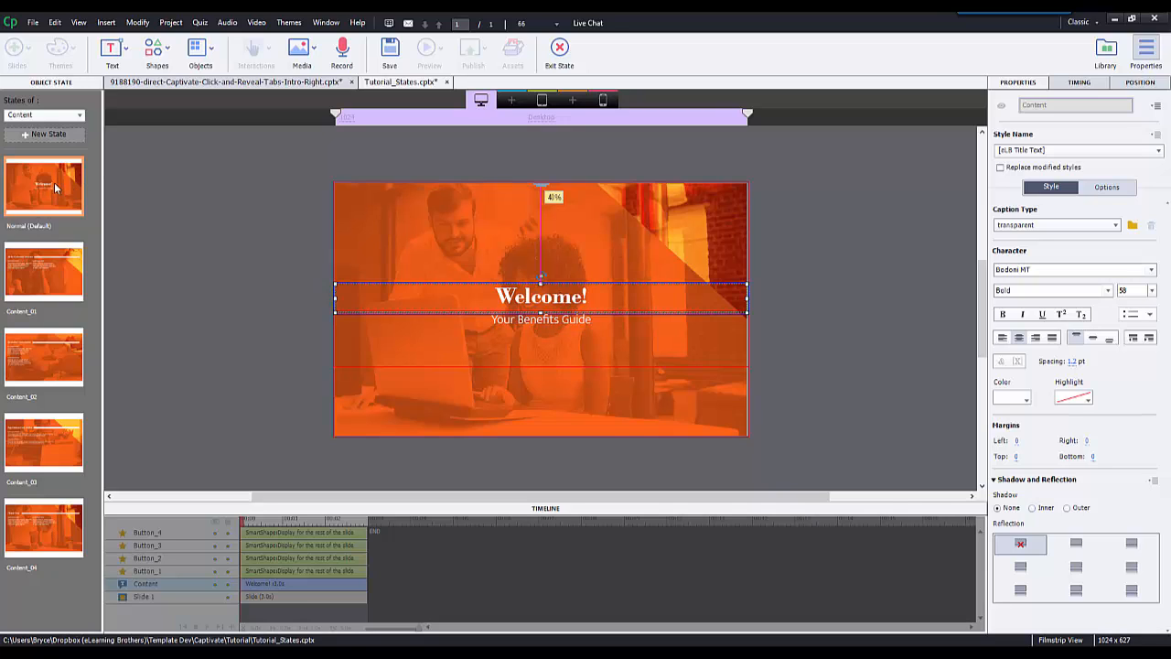
{"action": "mouse_move", "coordinate": [395, 216]}
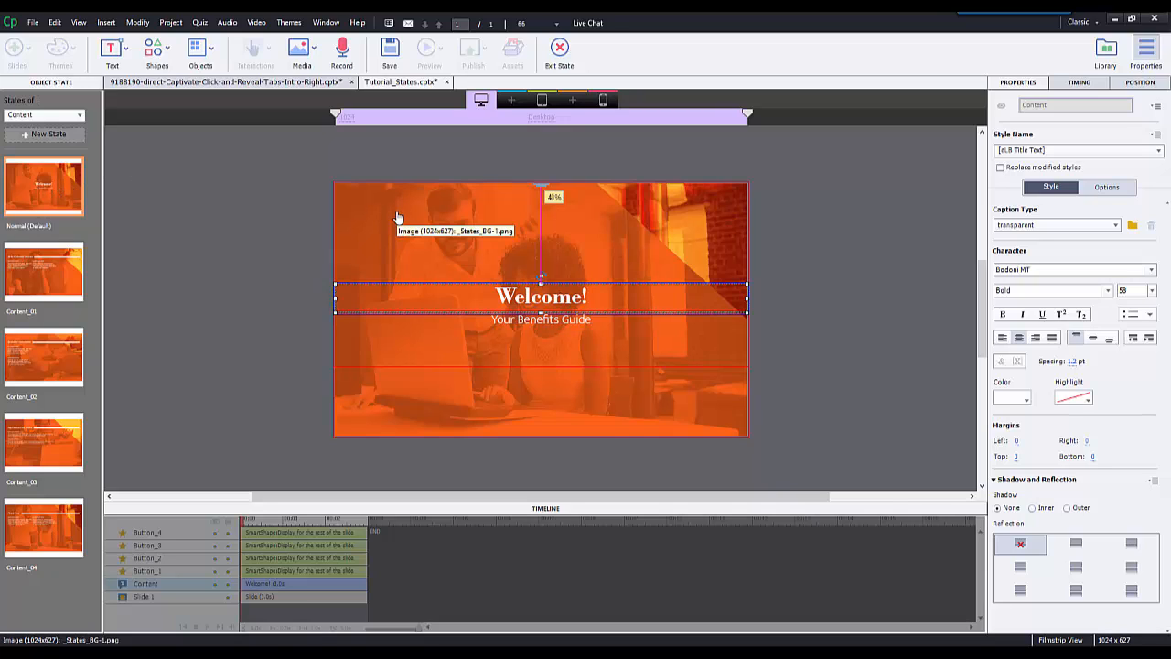
{"action": "mouse_move", "coordinate": [534, 339]}
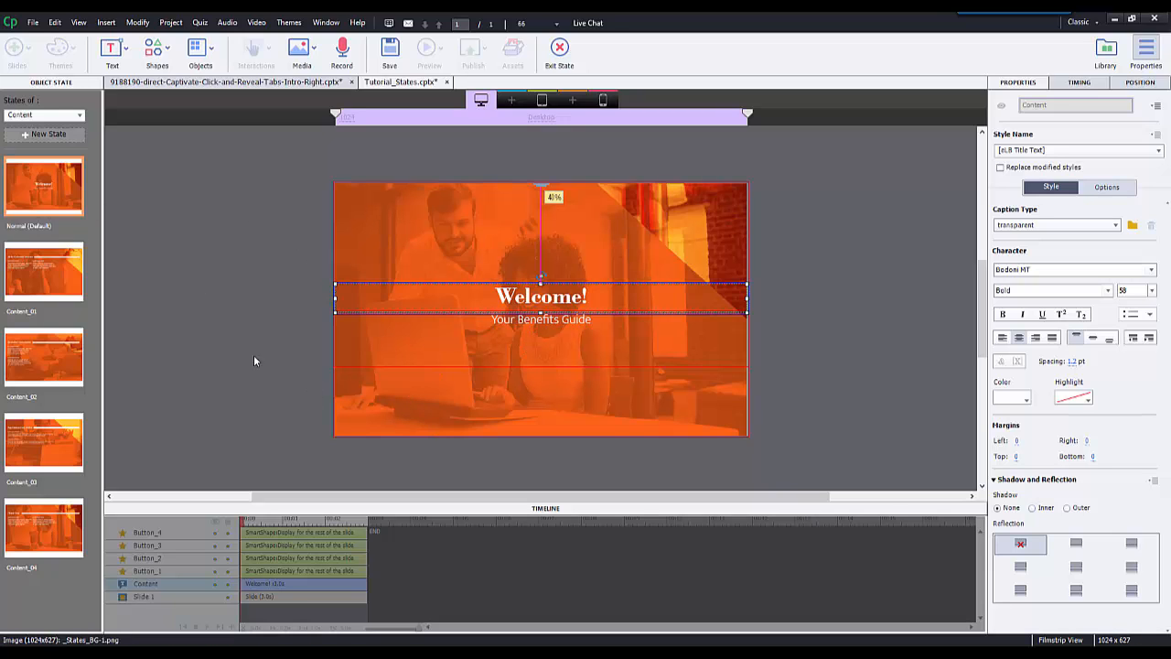
{"action": "left_click", "coordinate": [44, 271]}
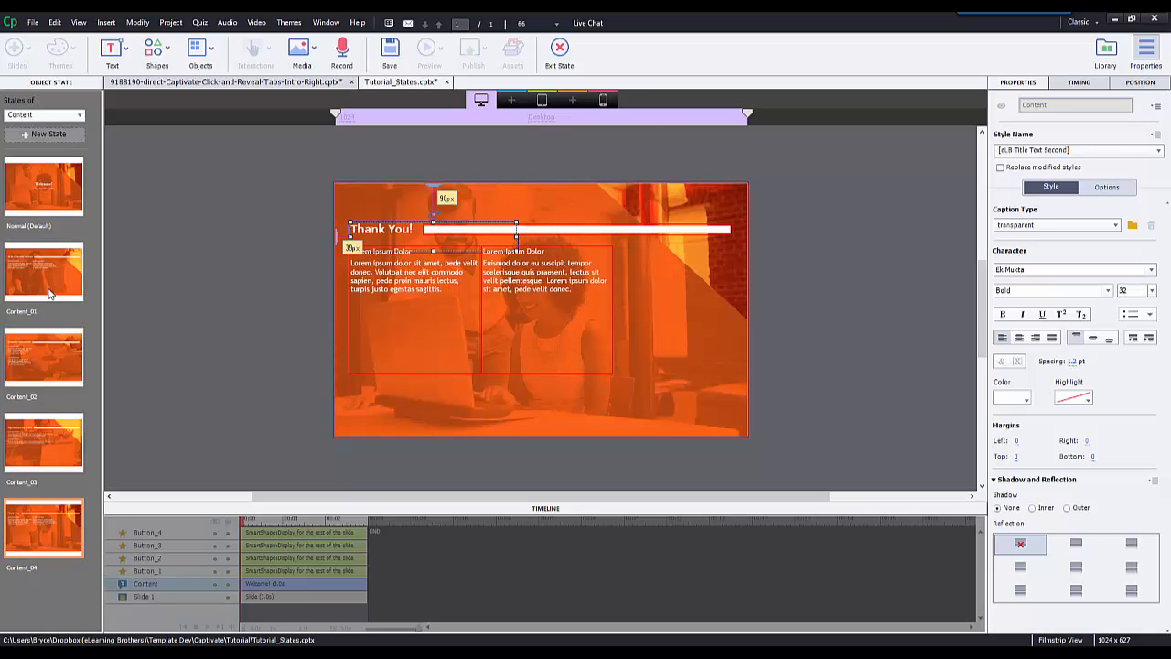
{"action": "mouse_move", "coordinate": [194, 319]}
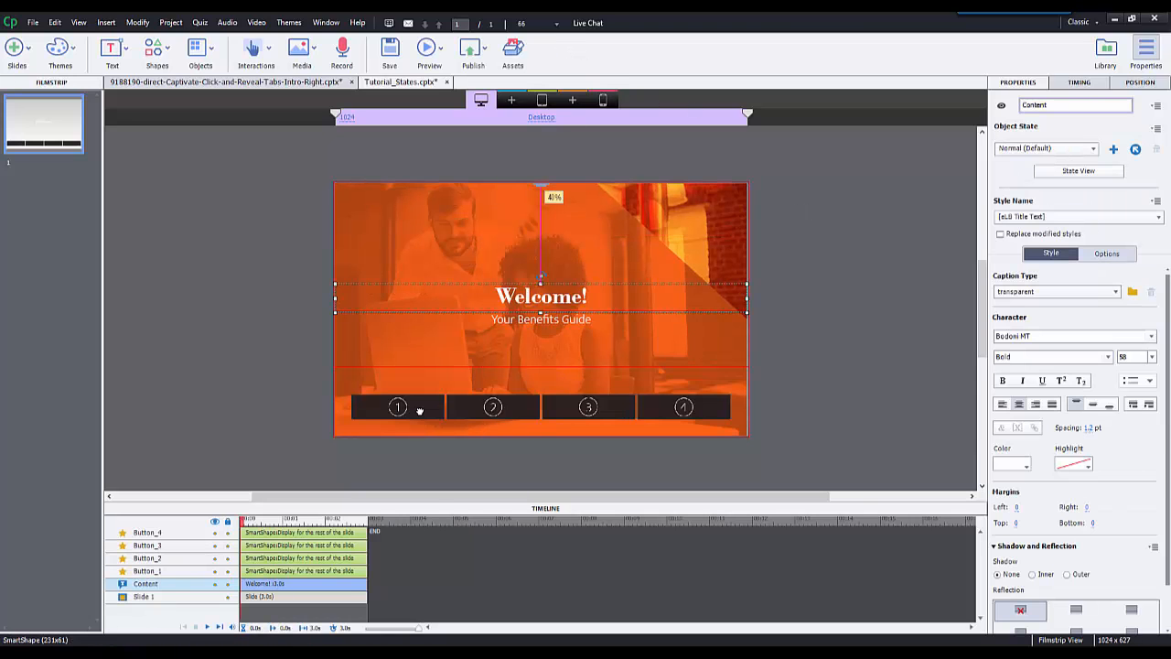
Select Button_1 on the Welcome slide
{"action": "left_click", "coordinate": [397, 406]}
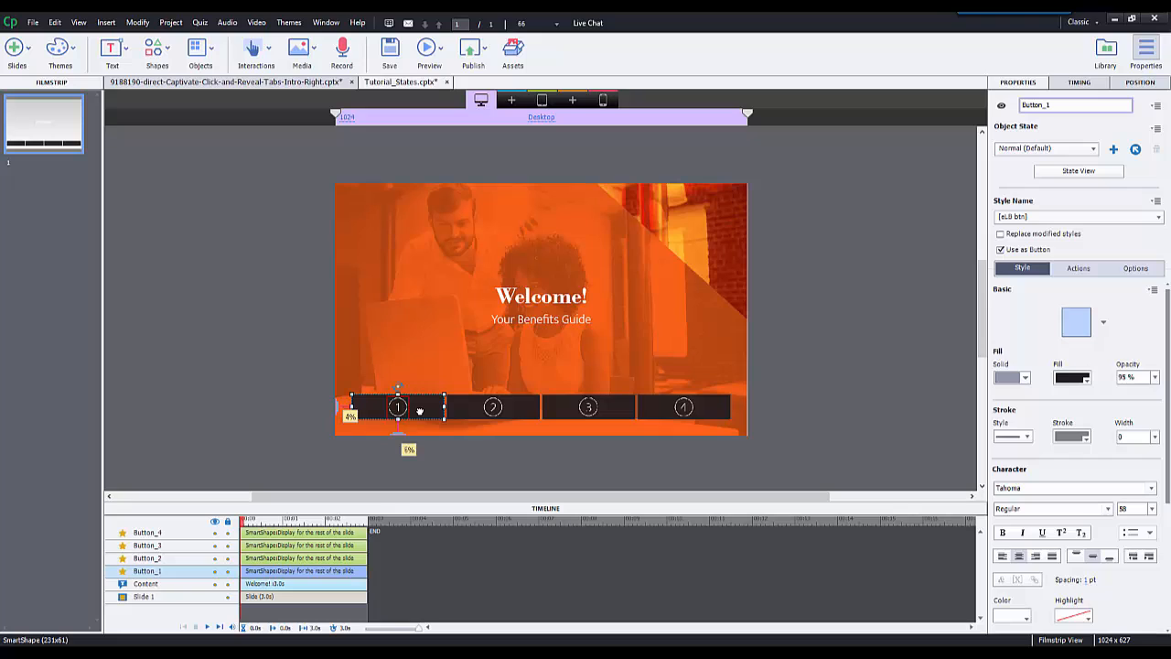
{"action": "mouse_move", "coordinate": [657, 254]}
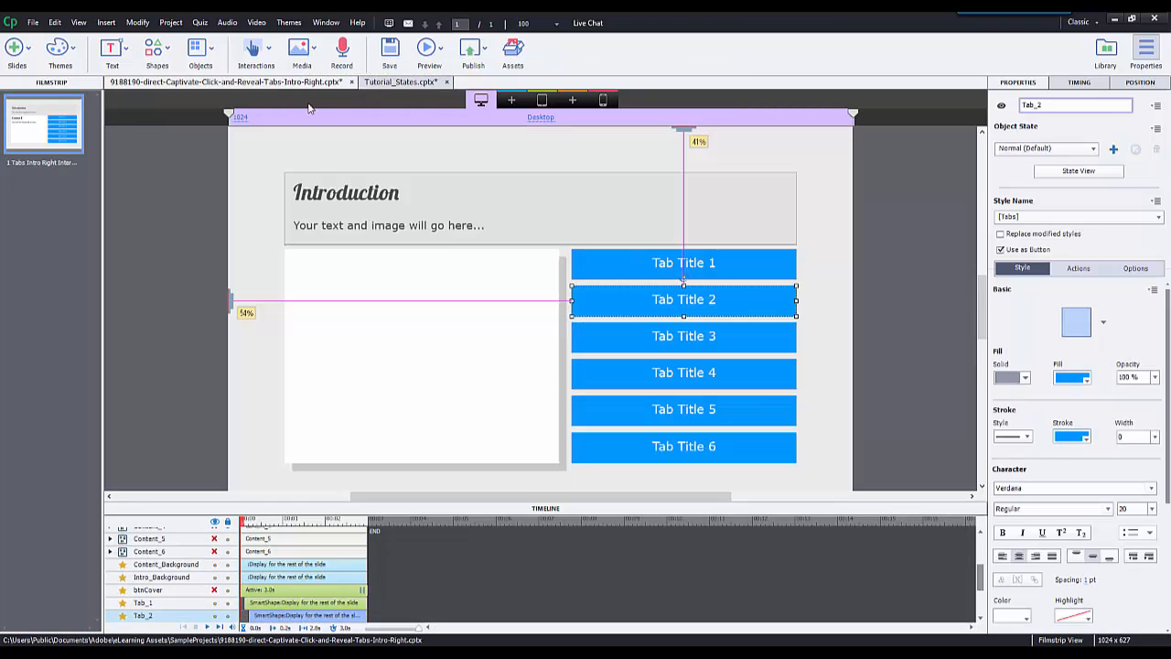
{"action": "mouse_move", "coordinate": [662, 340]}
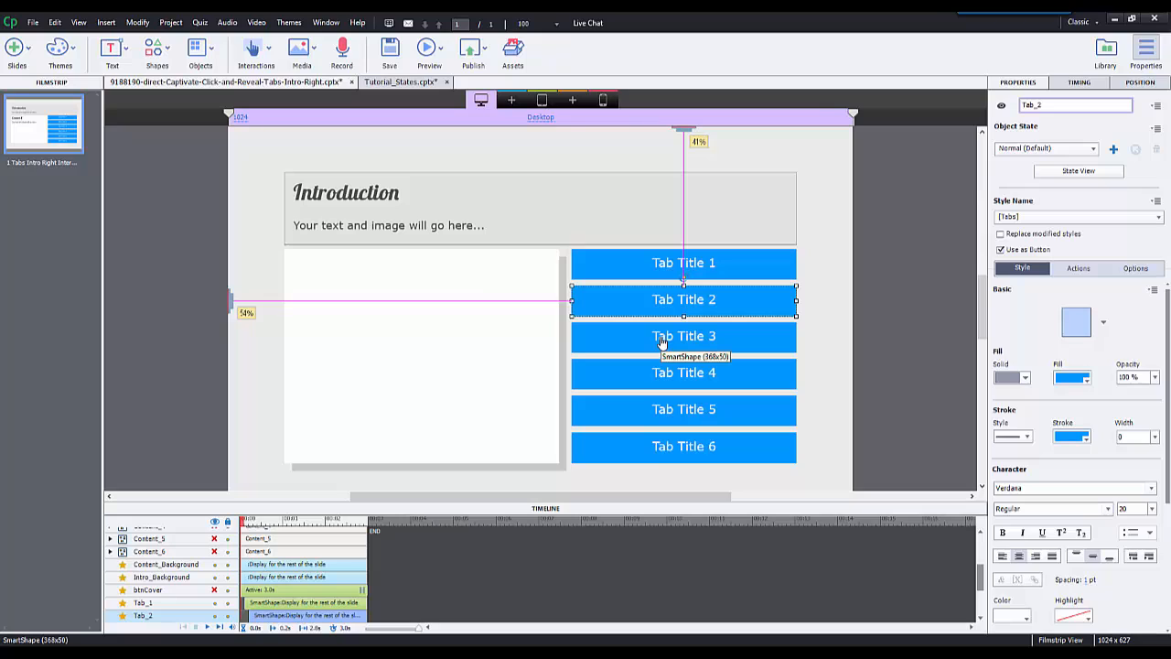
{"action": "mouse_move", "coordinate": [619, 274]}
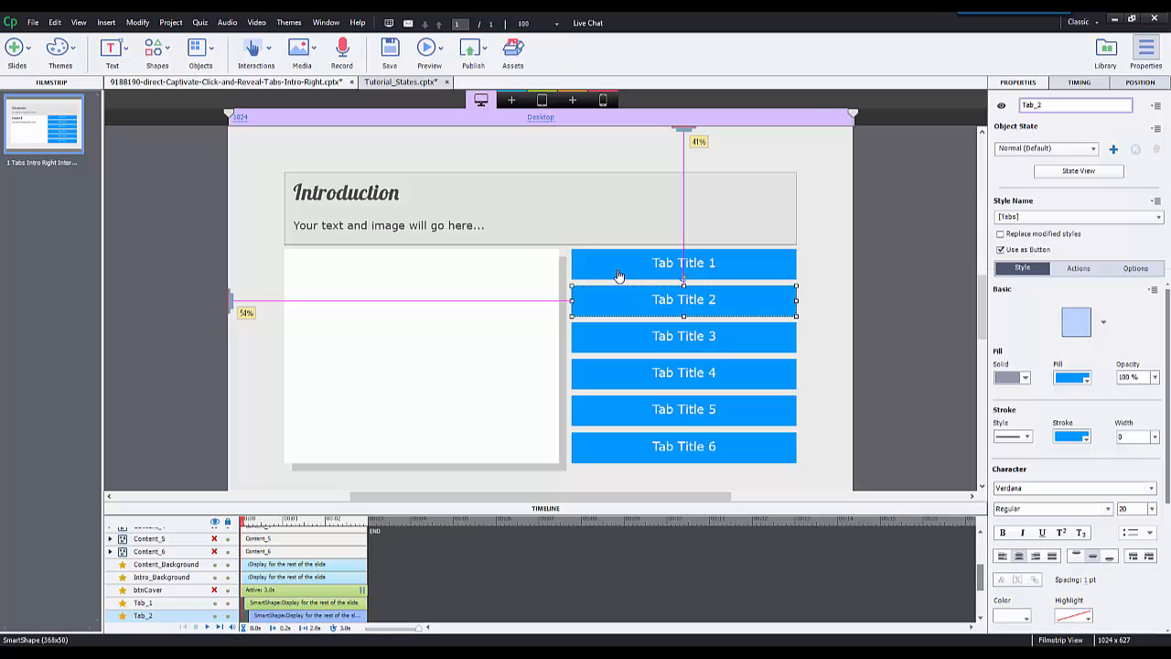
Select Tab Title 1, peek at Content_1's header and text in the Timeline, and show Tab_1's Actions
{"action": "left_click", "coordinate": [685, 263]}
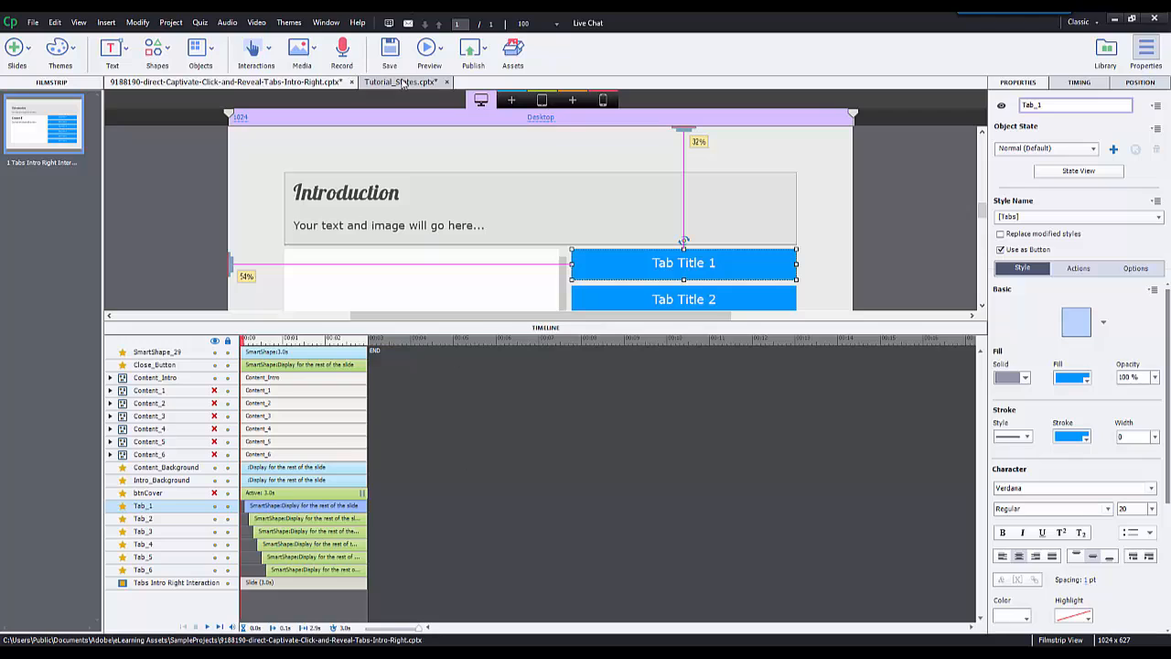
{"action": "left_click", "coordinate": [403, 85]}
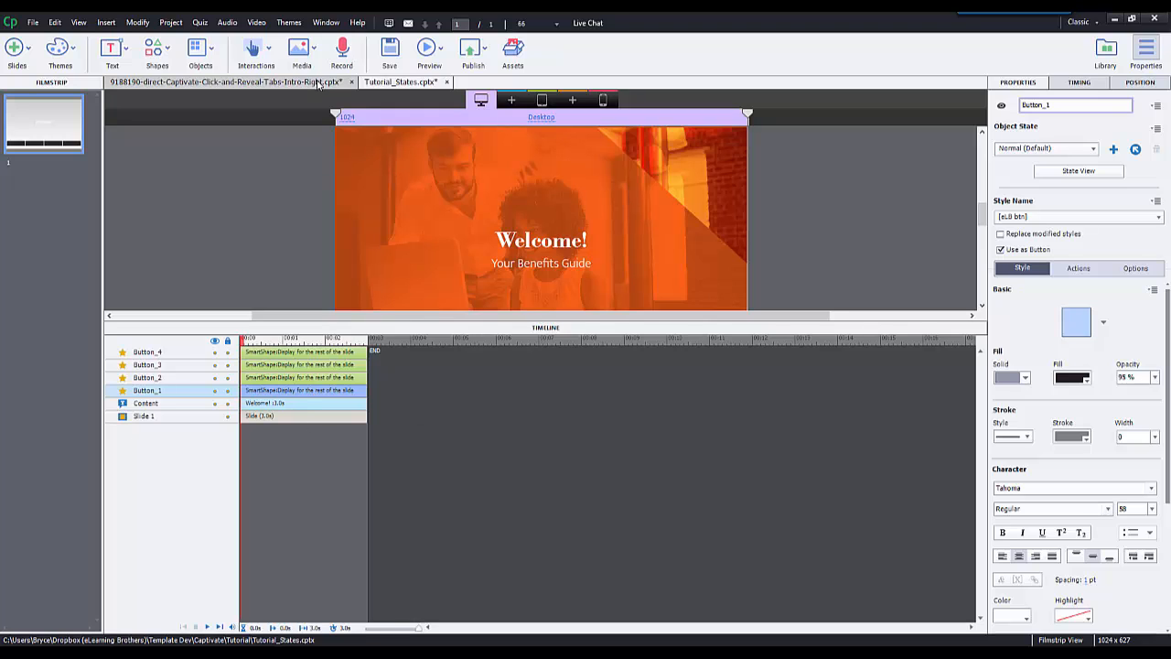
{"action": "left_click", "coordinate": [229, 82]}
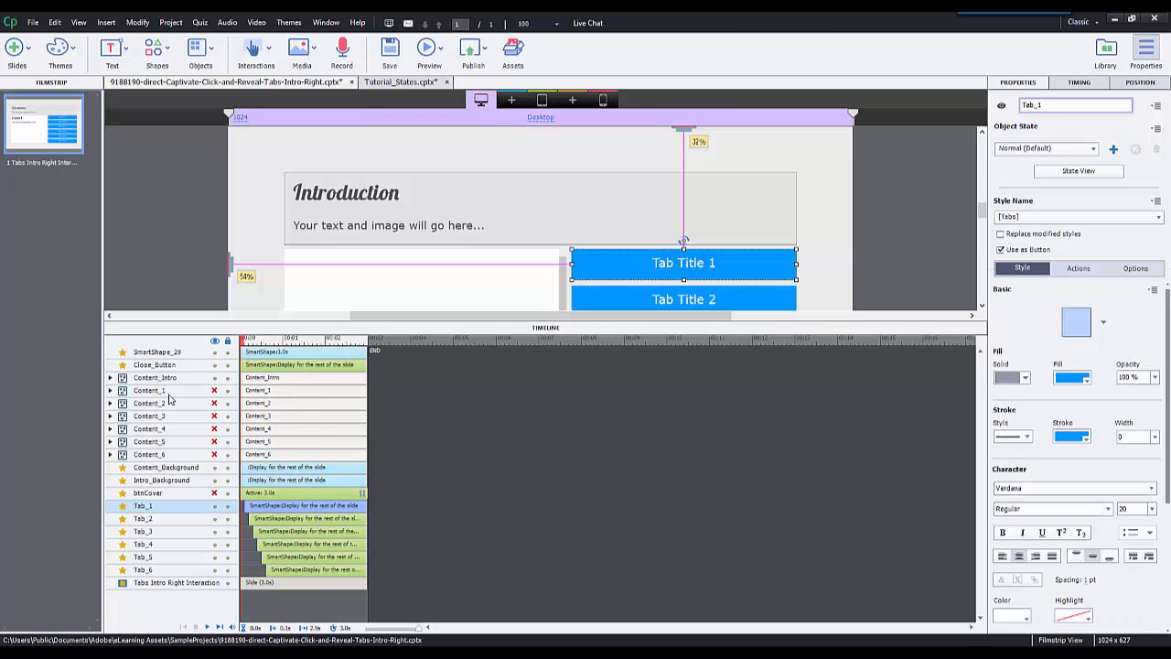
{"action": "left_click", "coordinate": [110, 392]}
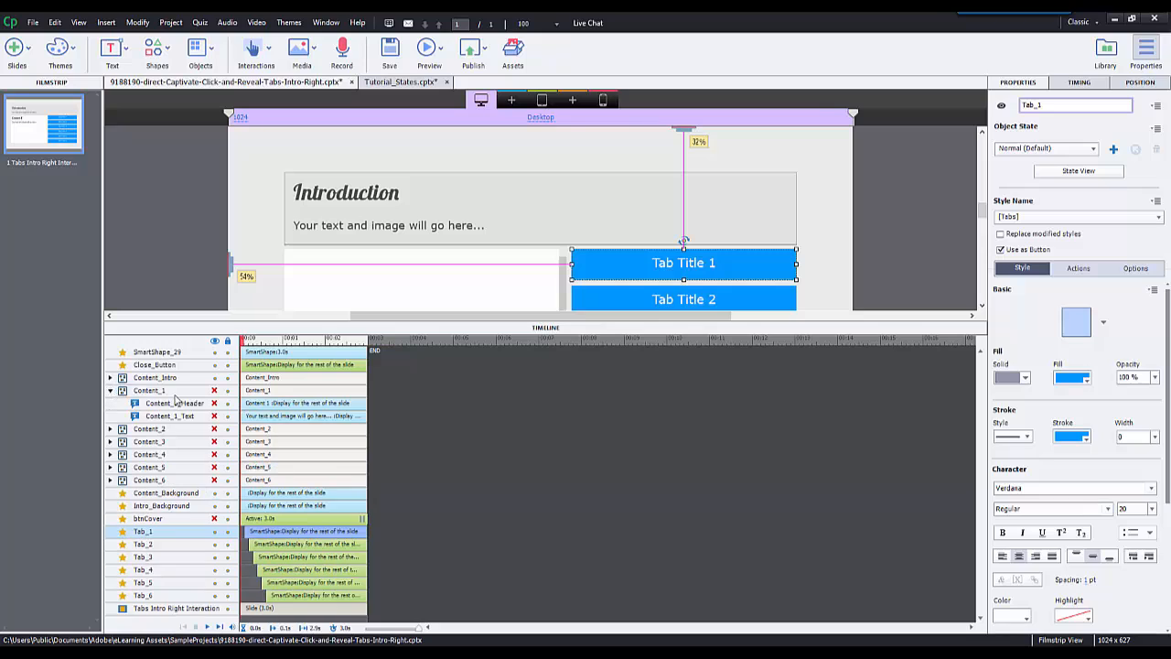
{"action": "left_click", "coordinate": [109, 390]}
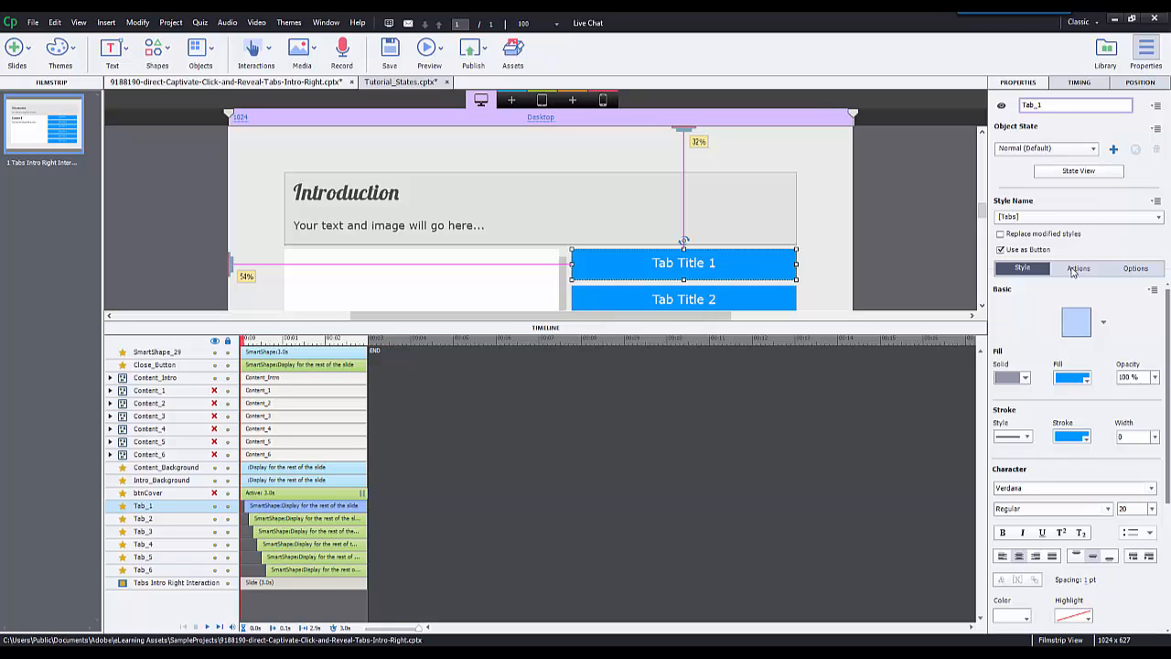
{"action": "left_click", "coordinate": [1078, 268]}
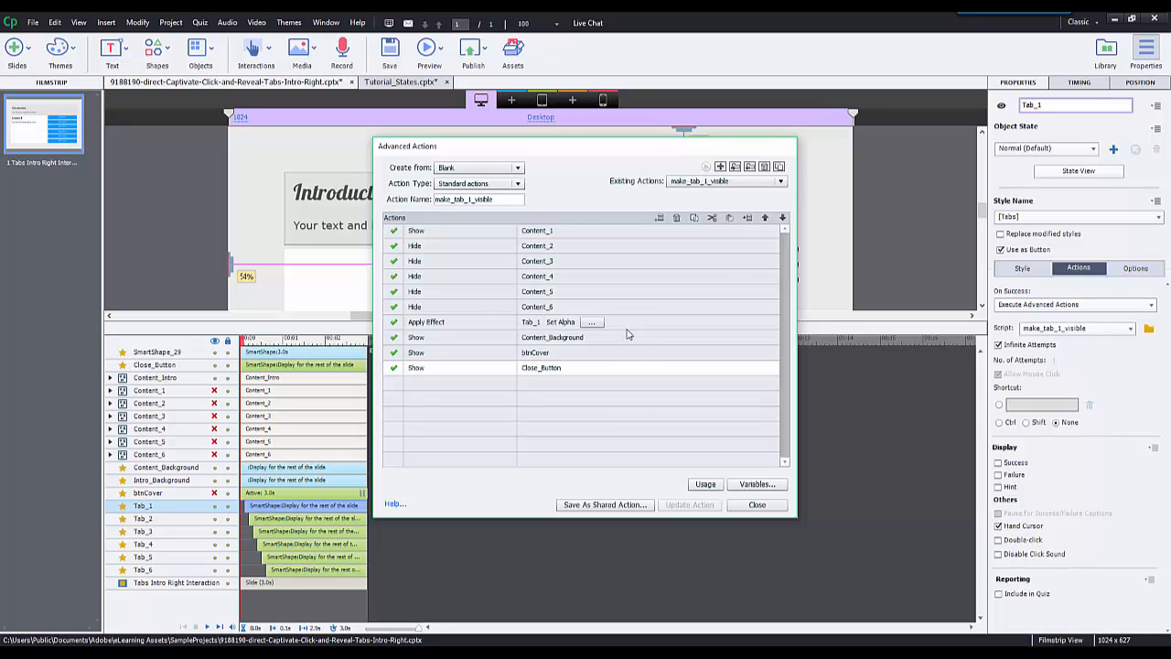
{"action": "mouse_move", "coordinate": [582, 322]}
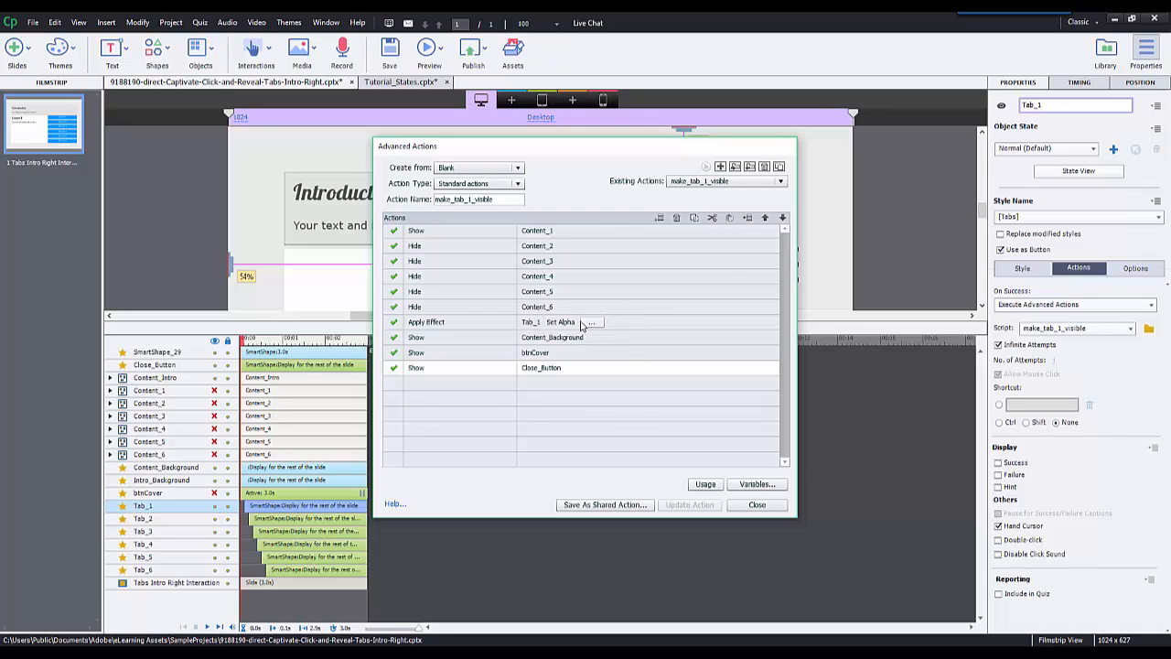
{"action": "mouse_move", "coordinate": [553, 333]}
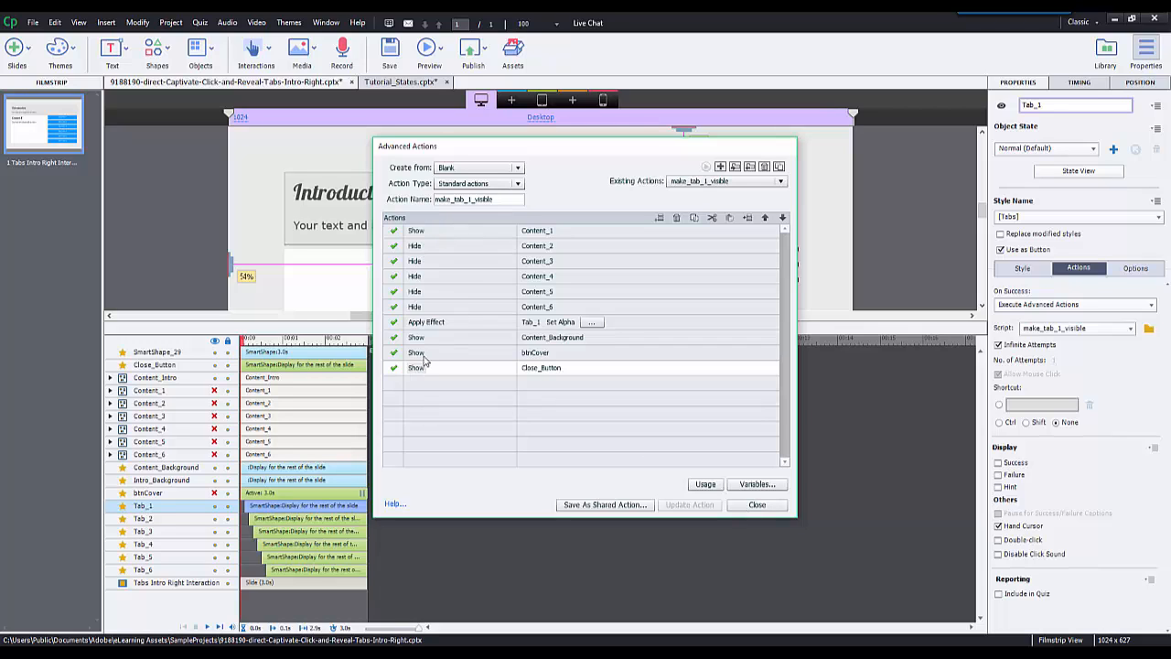
Close the Advanced Actions dialog after reviewing make_tab_1_visible
{"action": "left_click", "coordinate": [756, 505]}
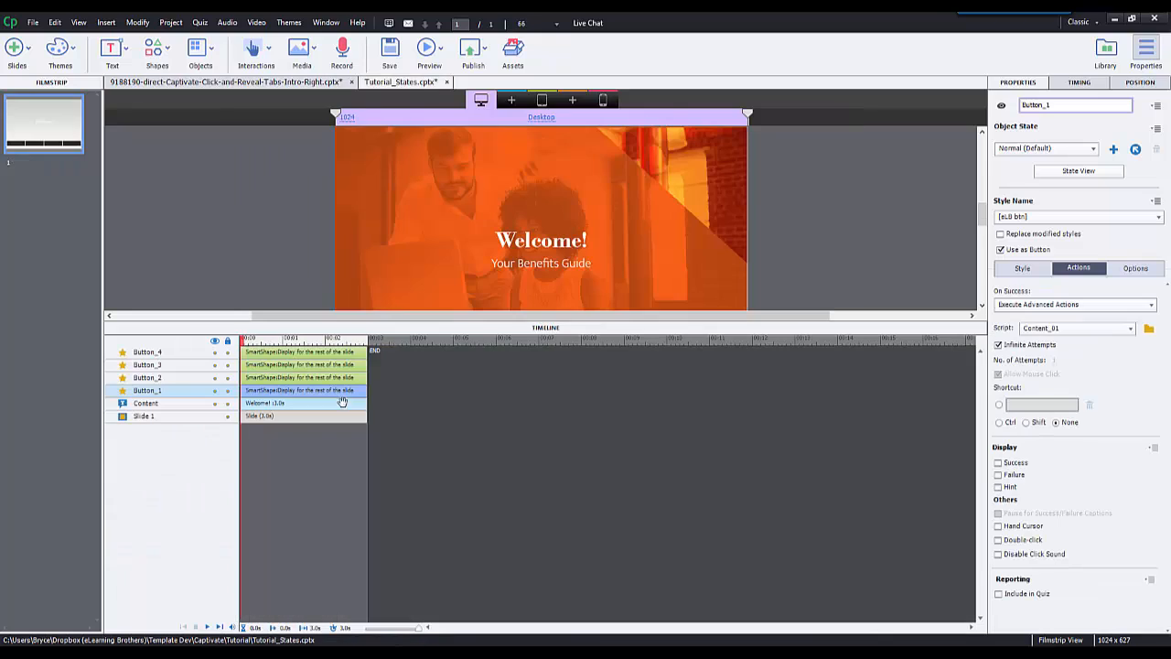
{"action": "mouse_move", "coordinate": [568, 428]}
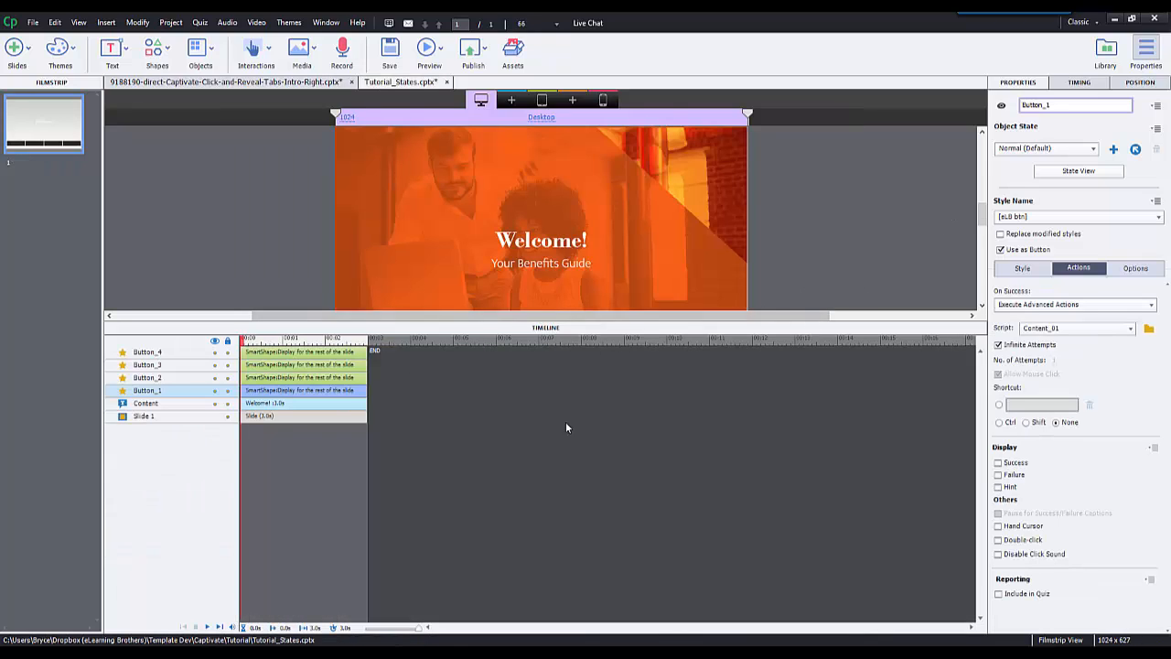
{"action": "mouse_move", "coordinate": [350, 382]}
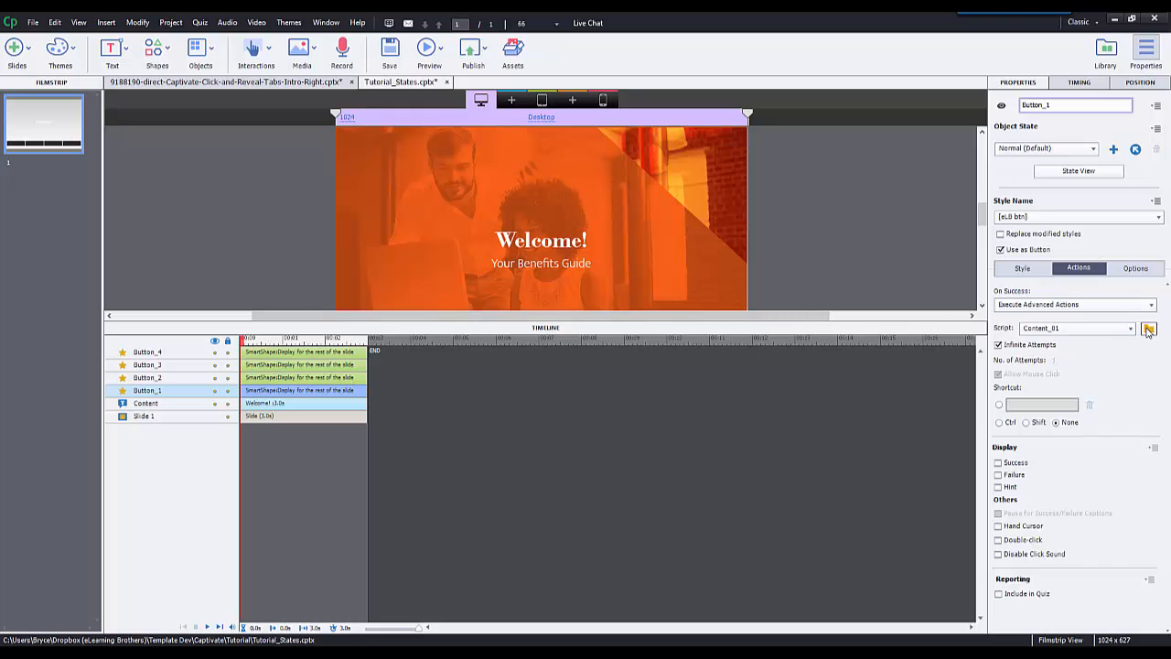
Edit Button_1's Content_01 advanced action from the Script field
{"action": "left_click", "coordinate": [1149, 330]}
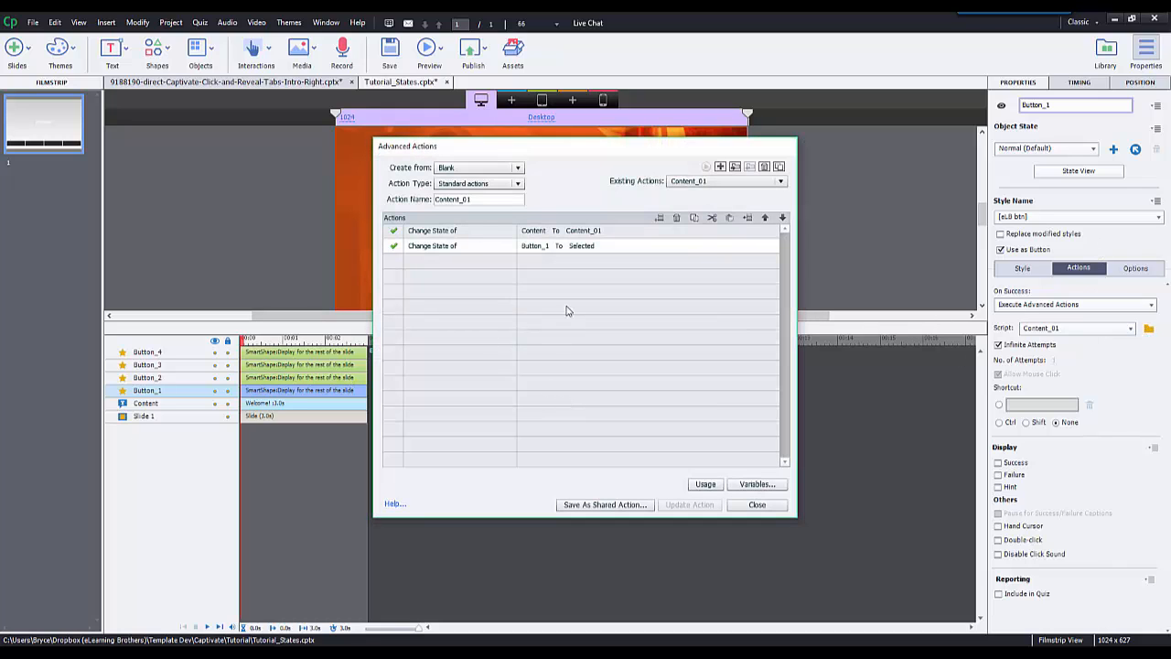
{"action": "mouse_move", "coordinate": [366, 246]}
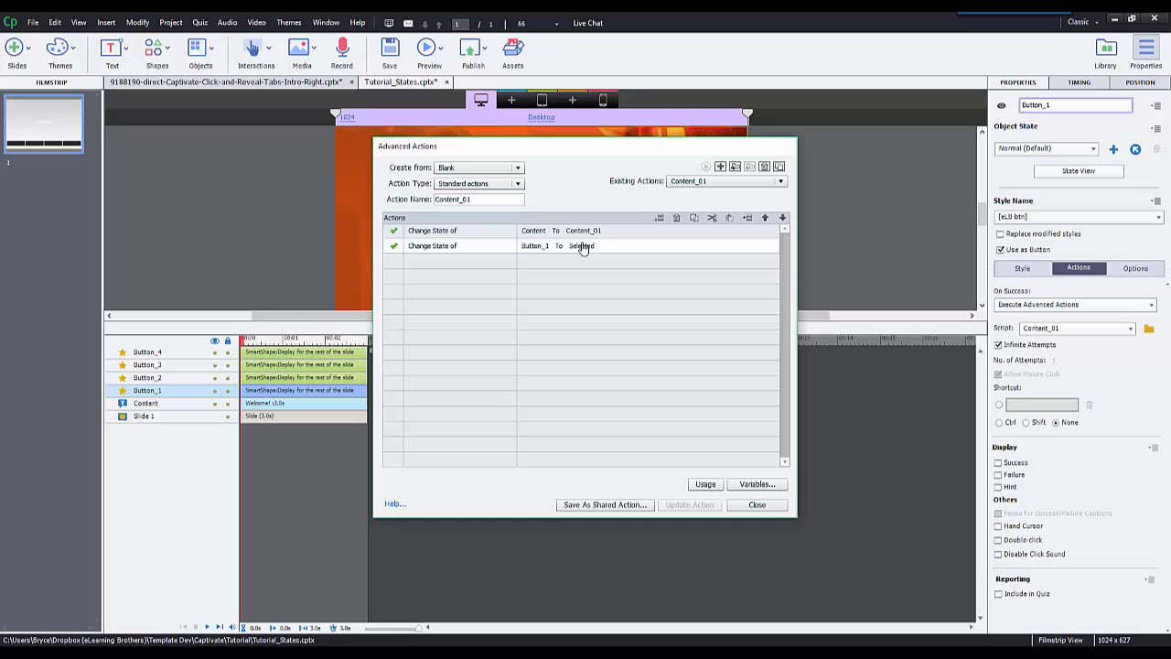
{"action": "mouse_move", "coordinate": [653, 320]}
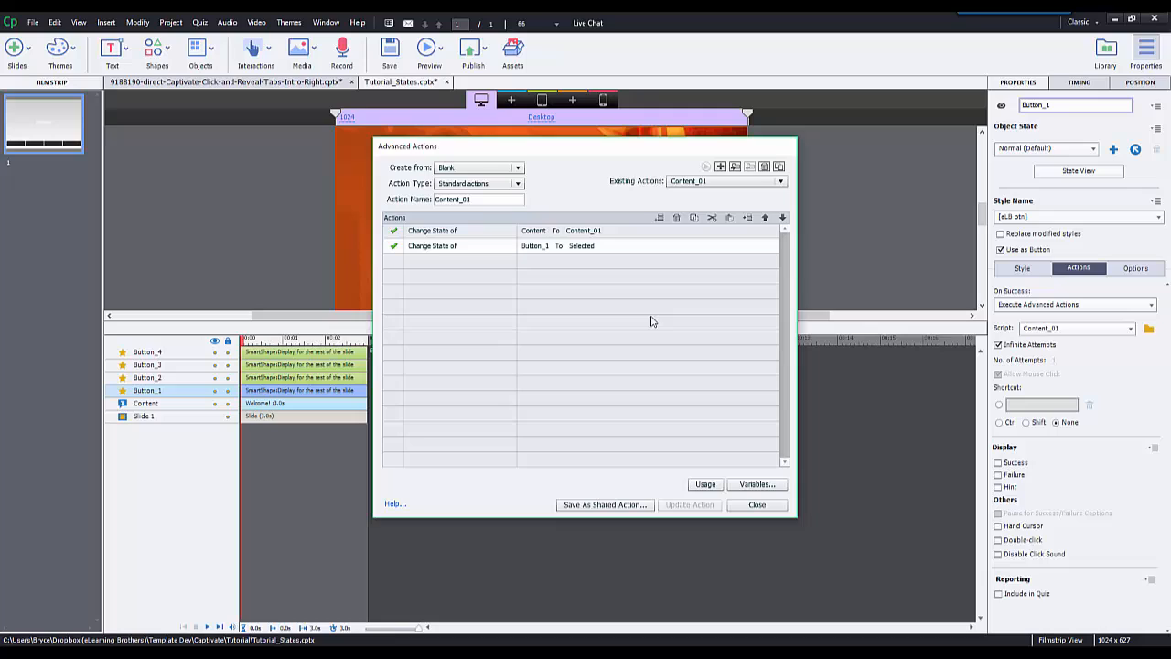
{"action": "mouse_move", "coordinate": [556, 274]}
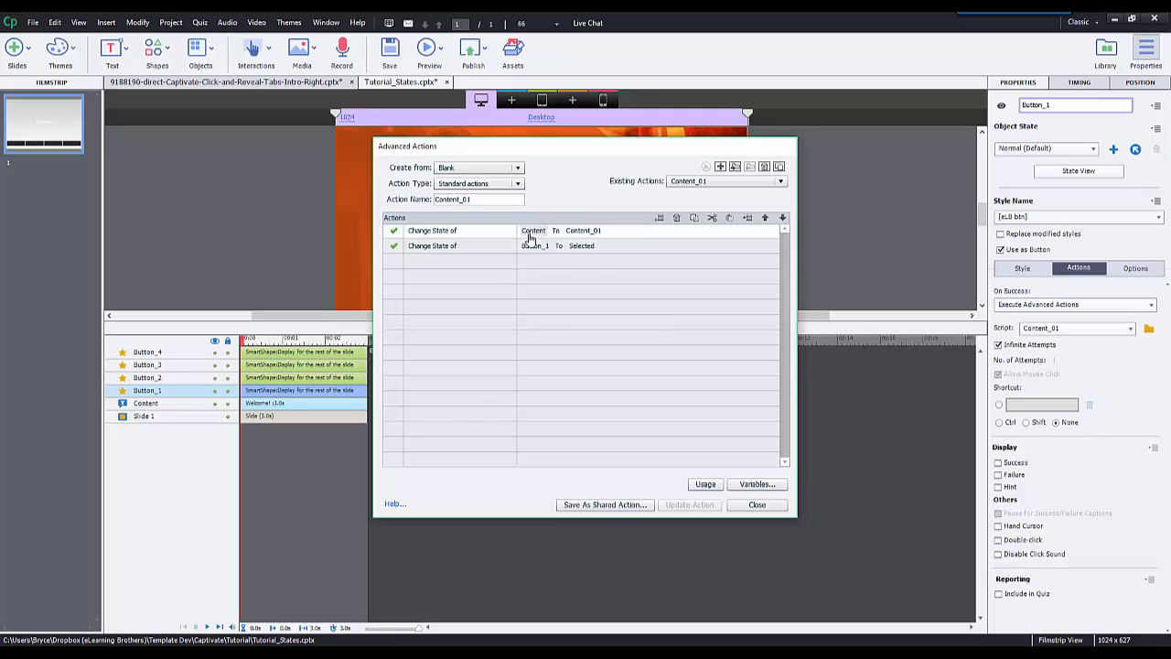
Keep Content_01 as the Content caption's target state, then close the editor choosing Don't Save
{"action": "left_click", "coordinate": [552, 230]}
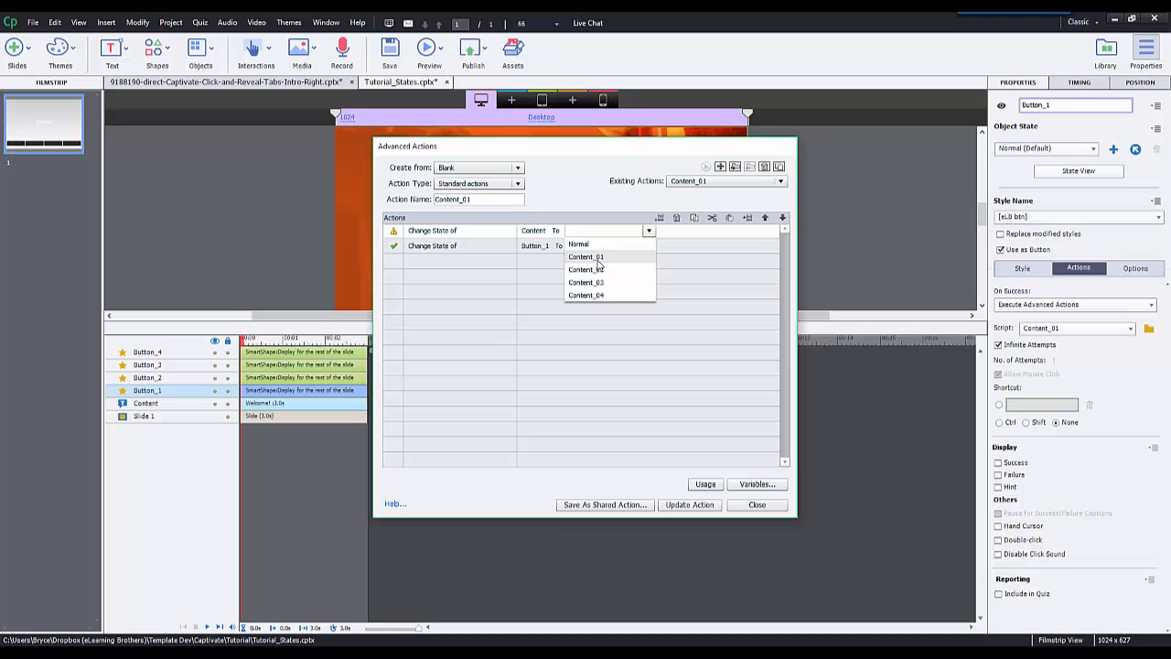
{"action": "left_click", "coordinate": [586, 256]}
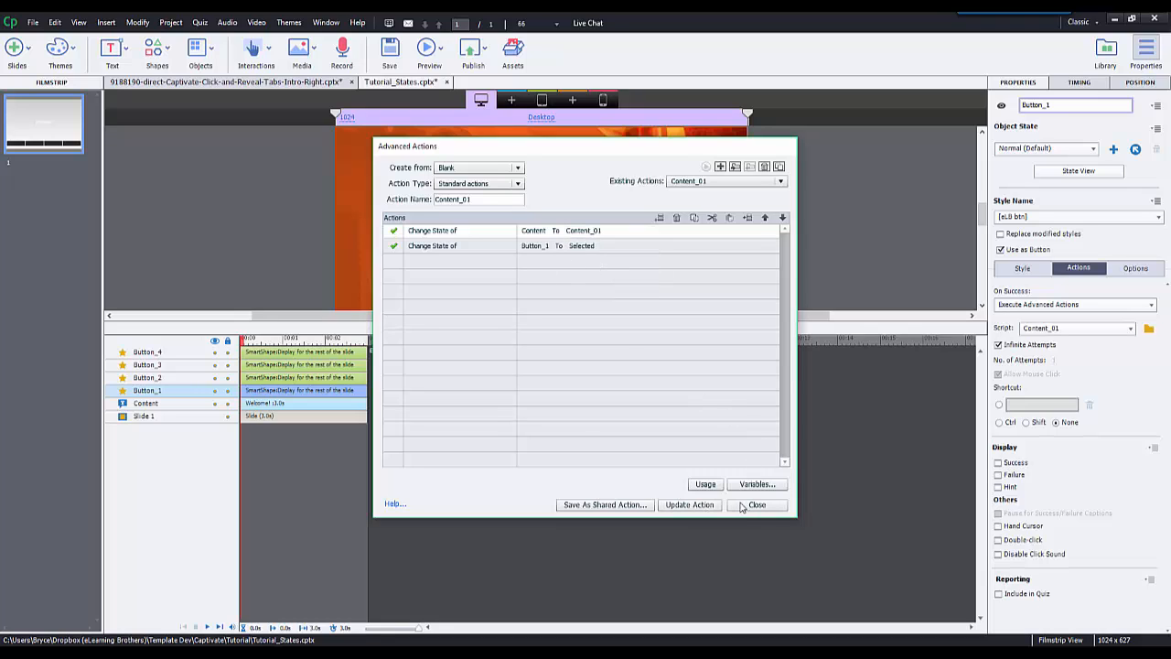
{"action": "left_click", "coordinate": [758, 505]}
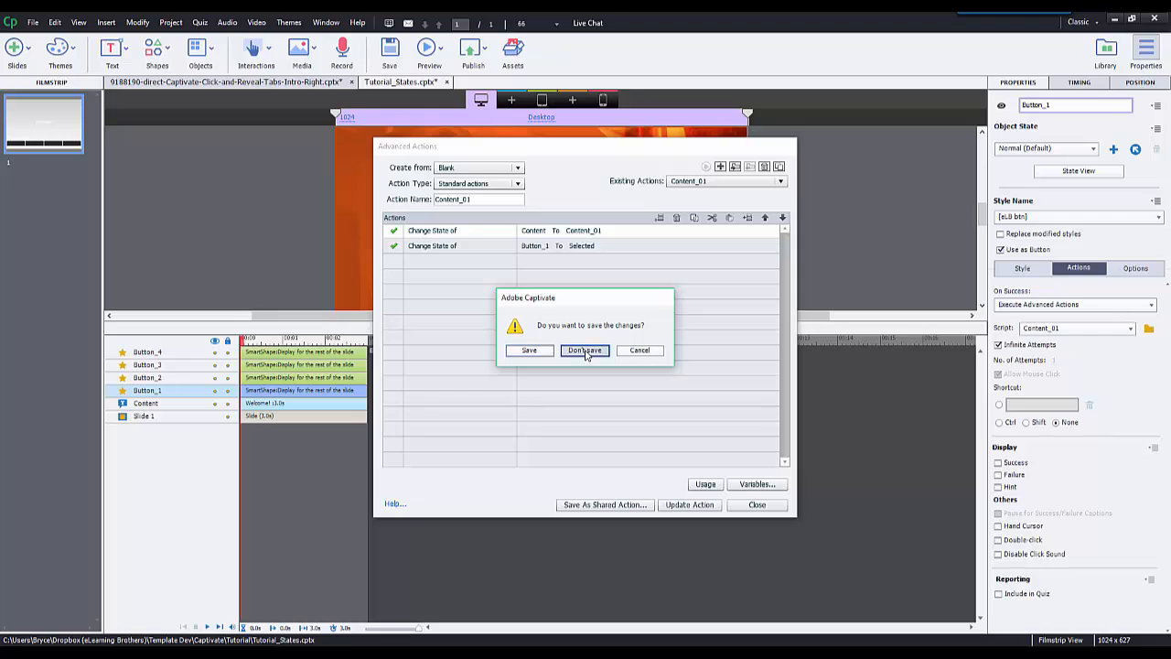
{"action": "left_click", "coordinate": [583, 352]}
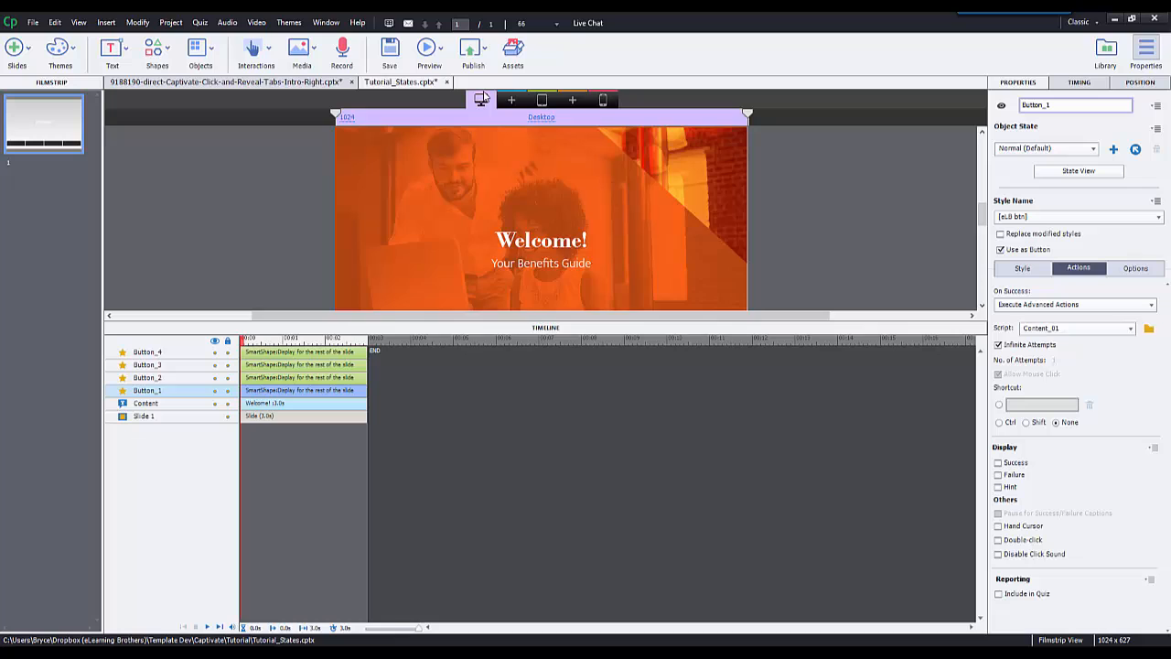
In the Chrome preview, try tab 2 then tab 1 to reveal the 24-Hr Customer Service content
{"action": "left_click", "coordinate": [426, 47]}
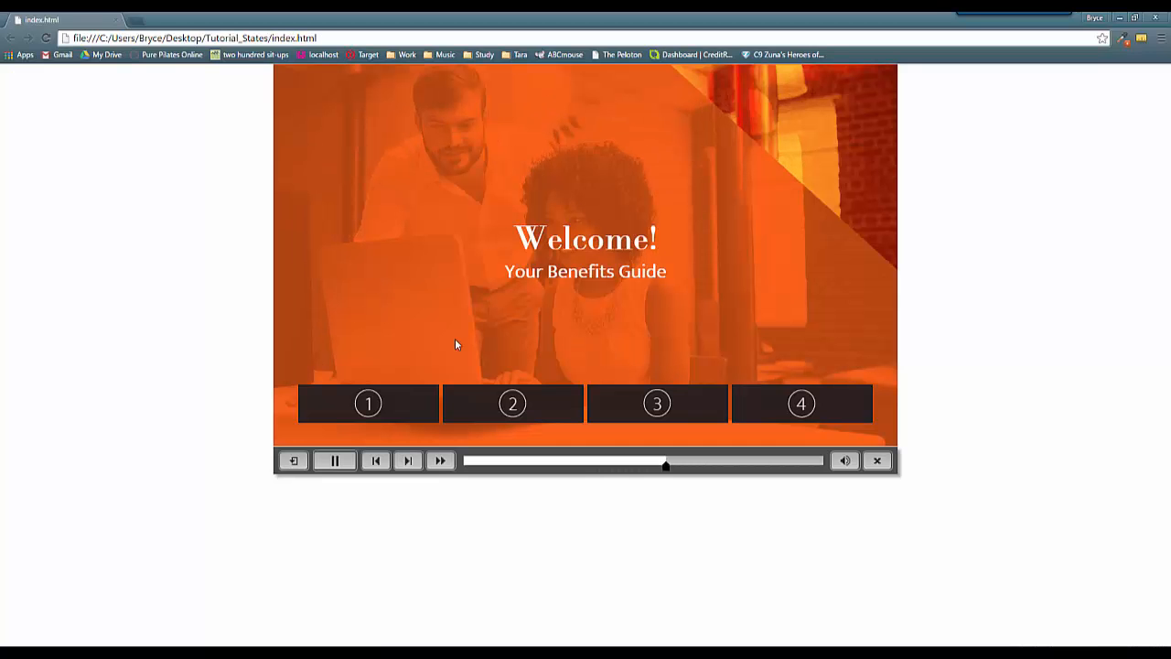
{"action": "left_click", "coordinate": [512, 403]}
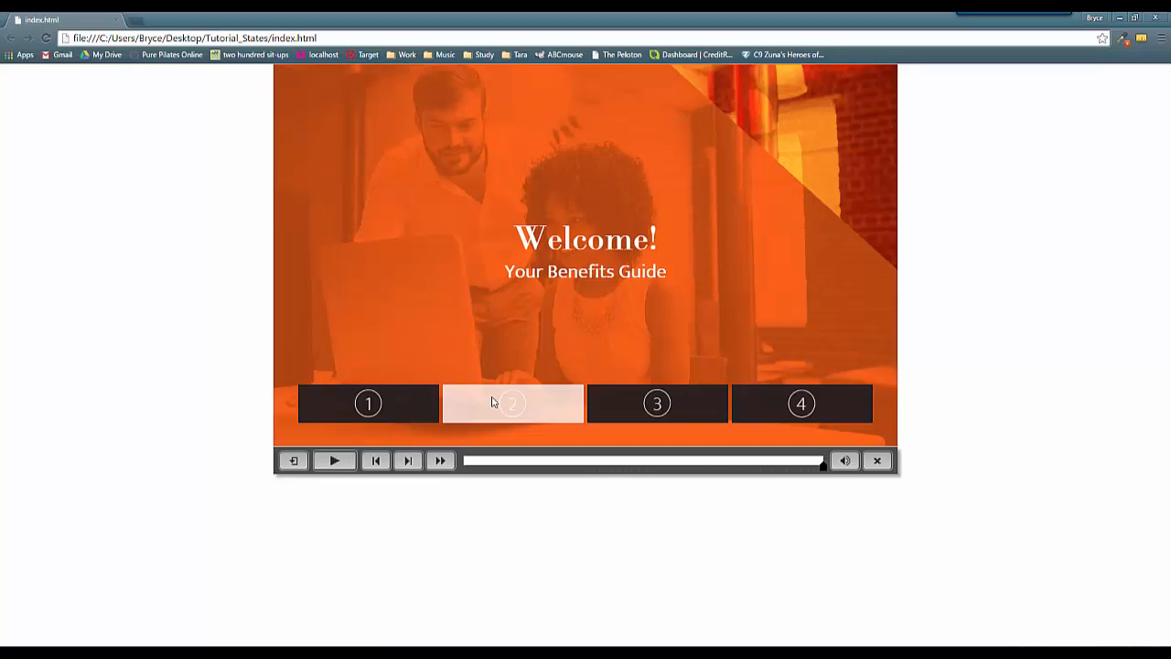
{"action": "mouse_move", "coordinate": [384, 421]}
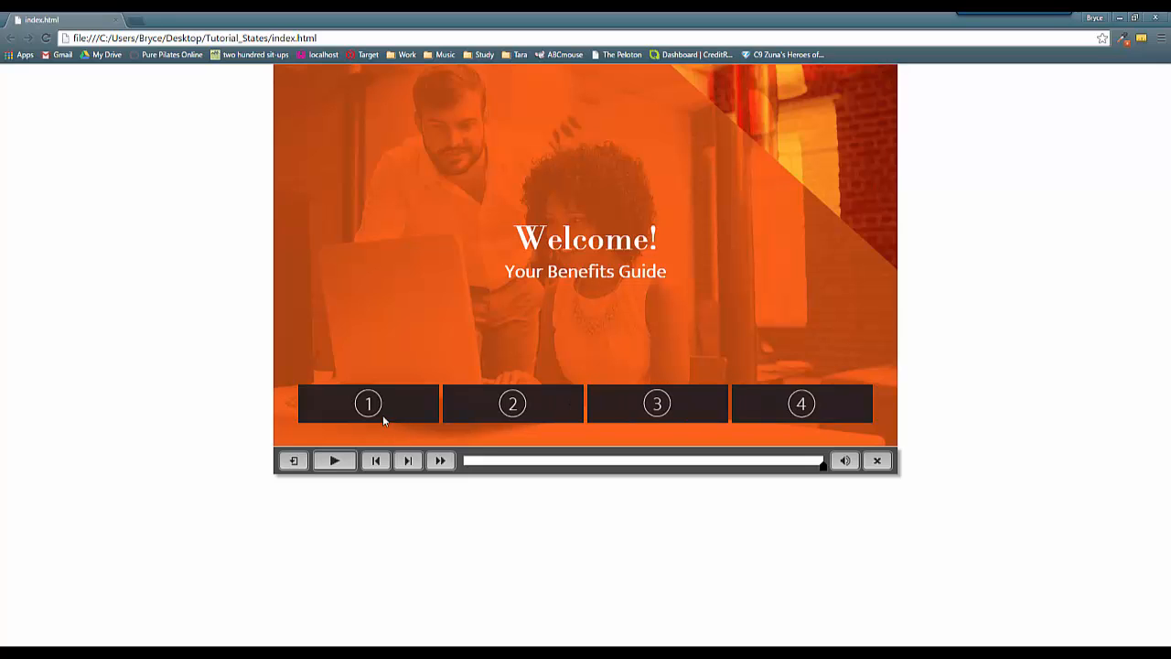
{"action": "left_click", "coordinate": [366, 404]}
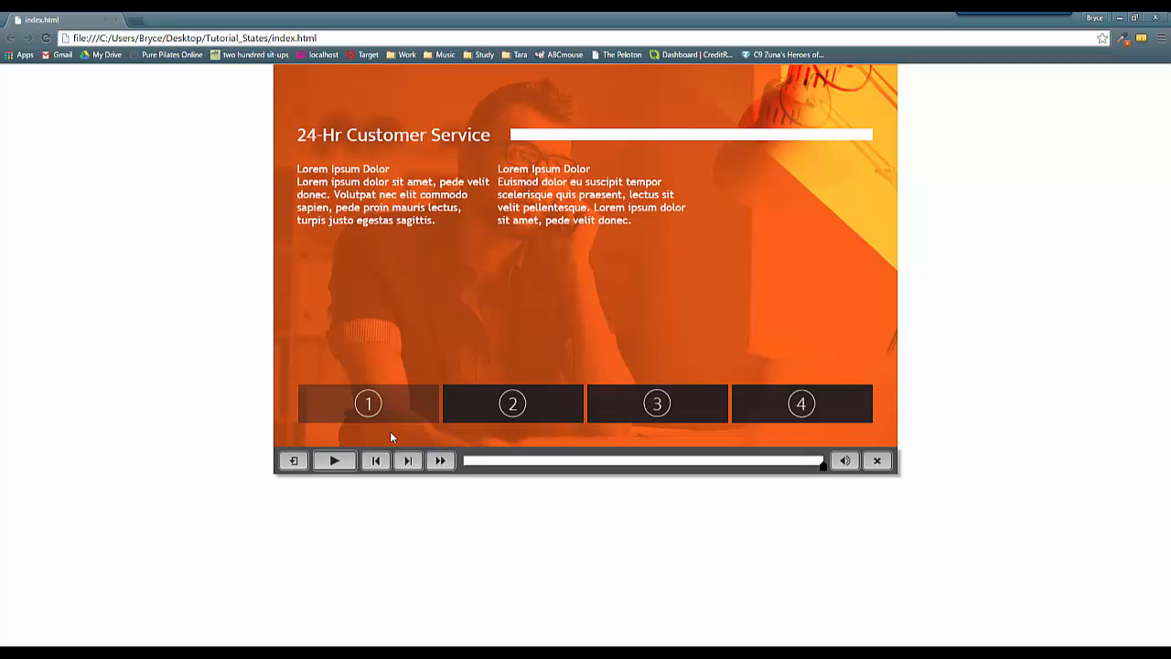
{"action": "mouse_move", "coordinate": [391, 417]}
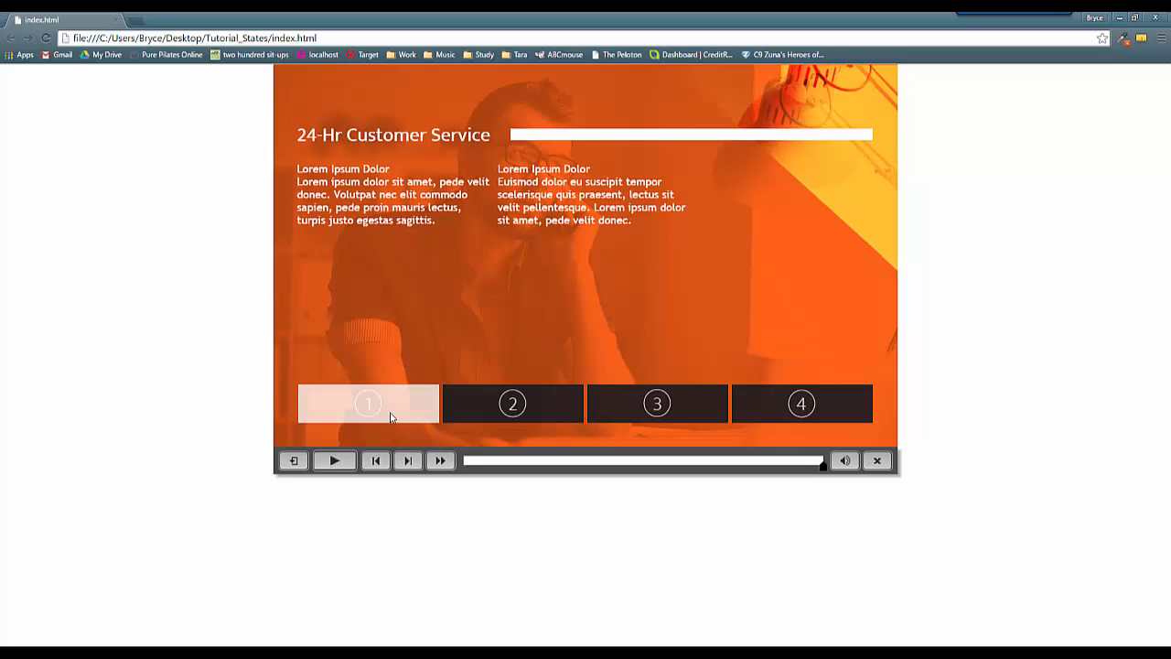
{"action": "mouse_move", "coordinate": [317, 150]}
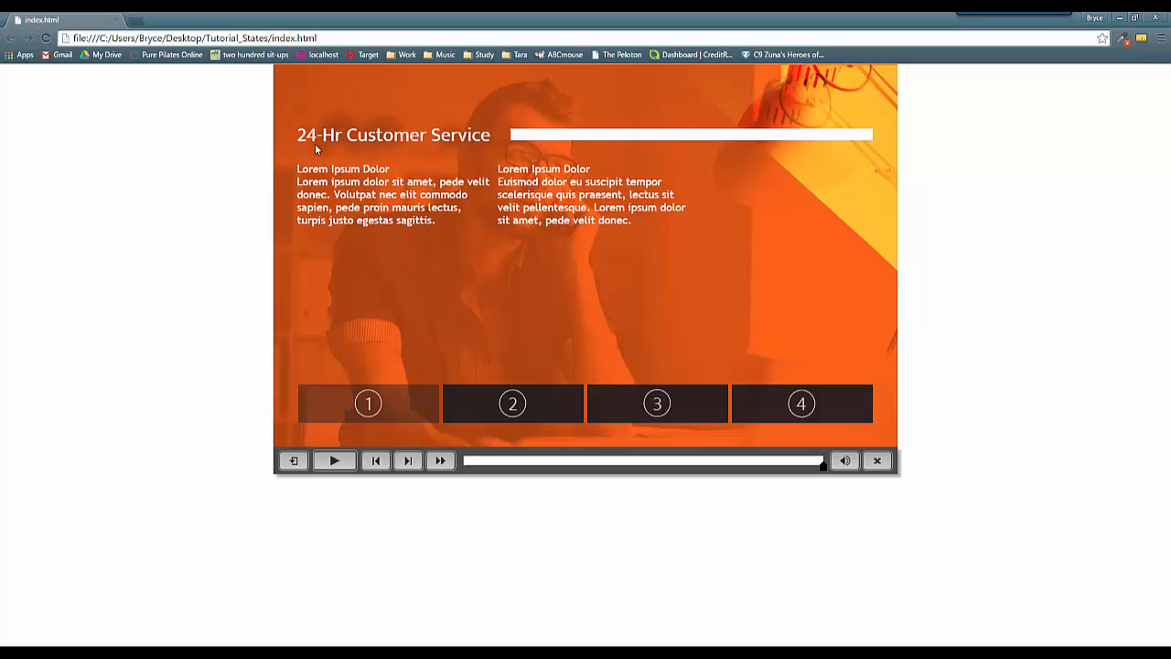
{"action": "mouse_move", "coordinate": [527, 181]}
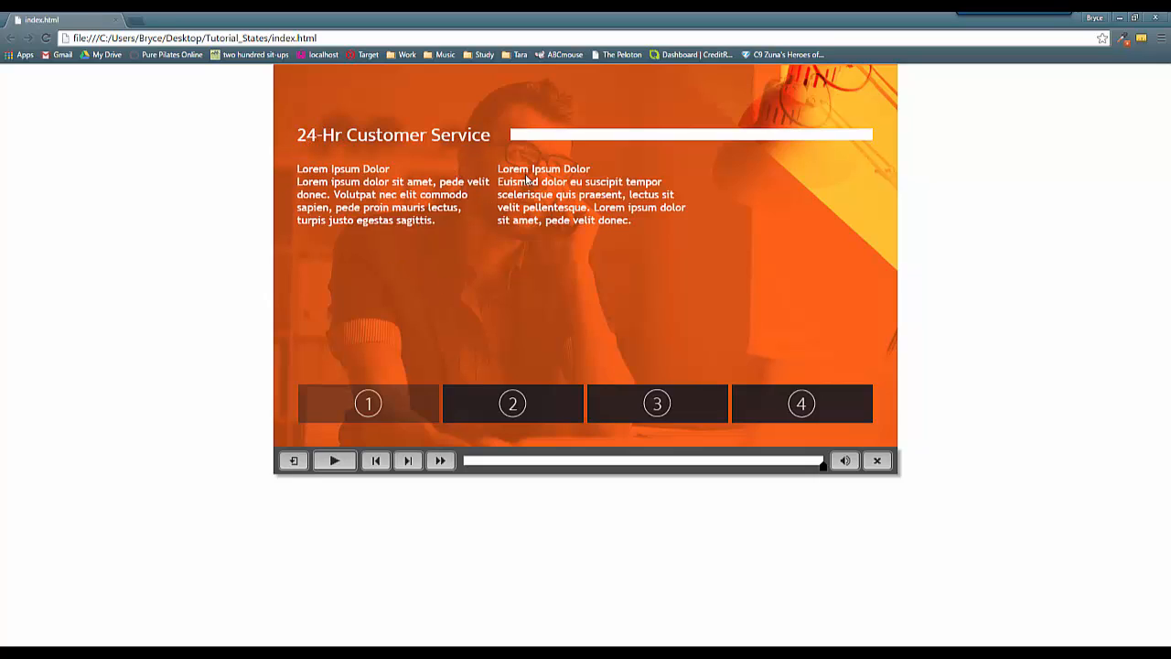